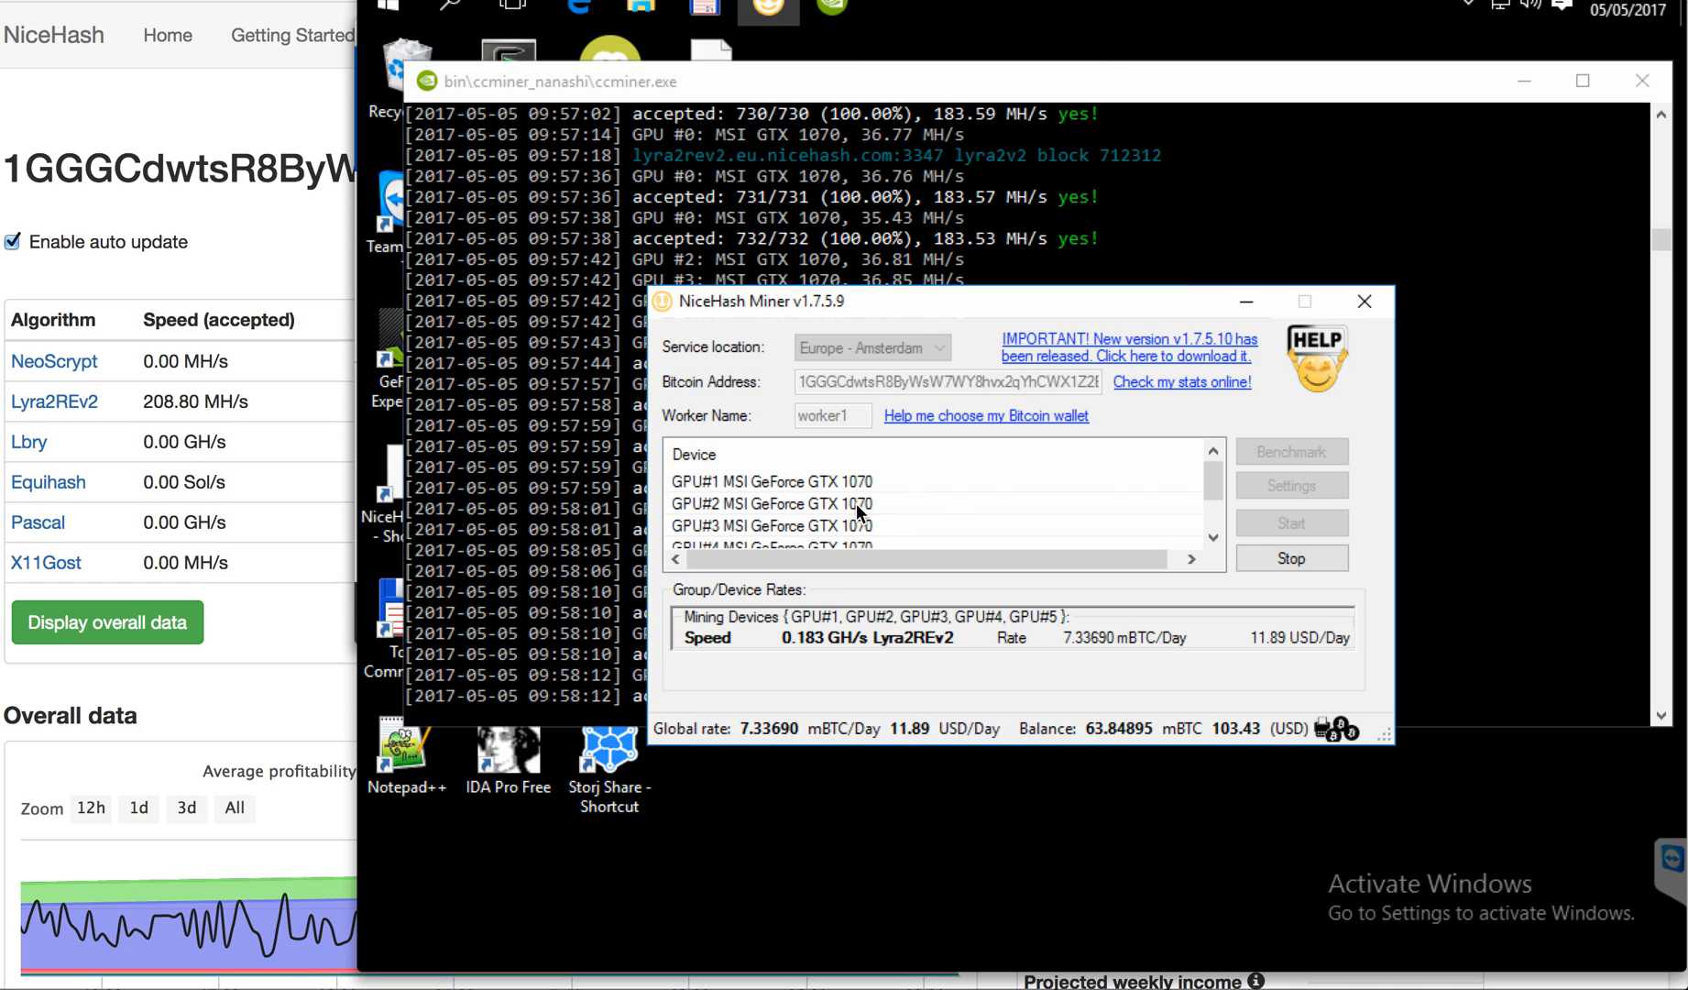
mouse_move(746, 460)
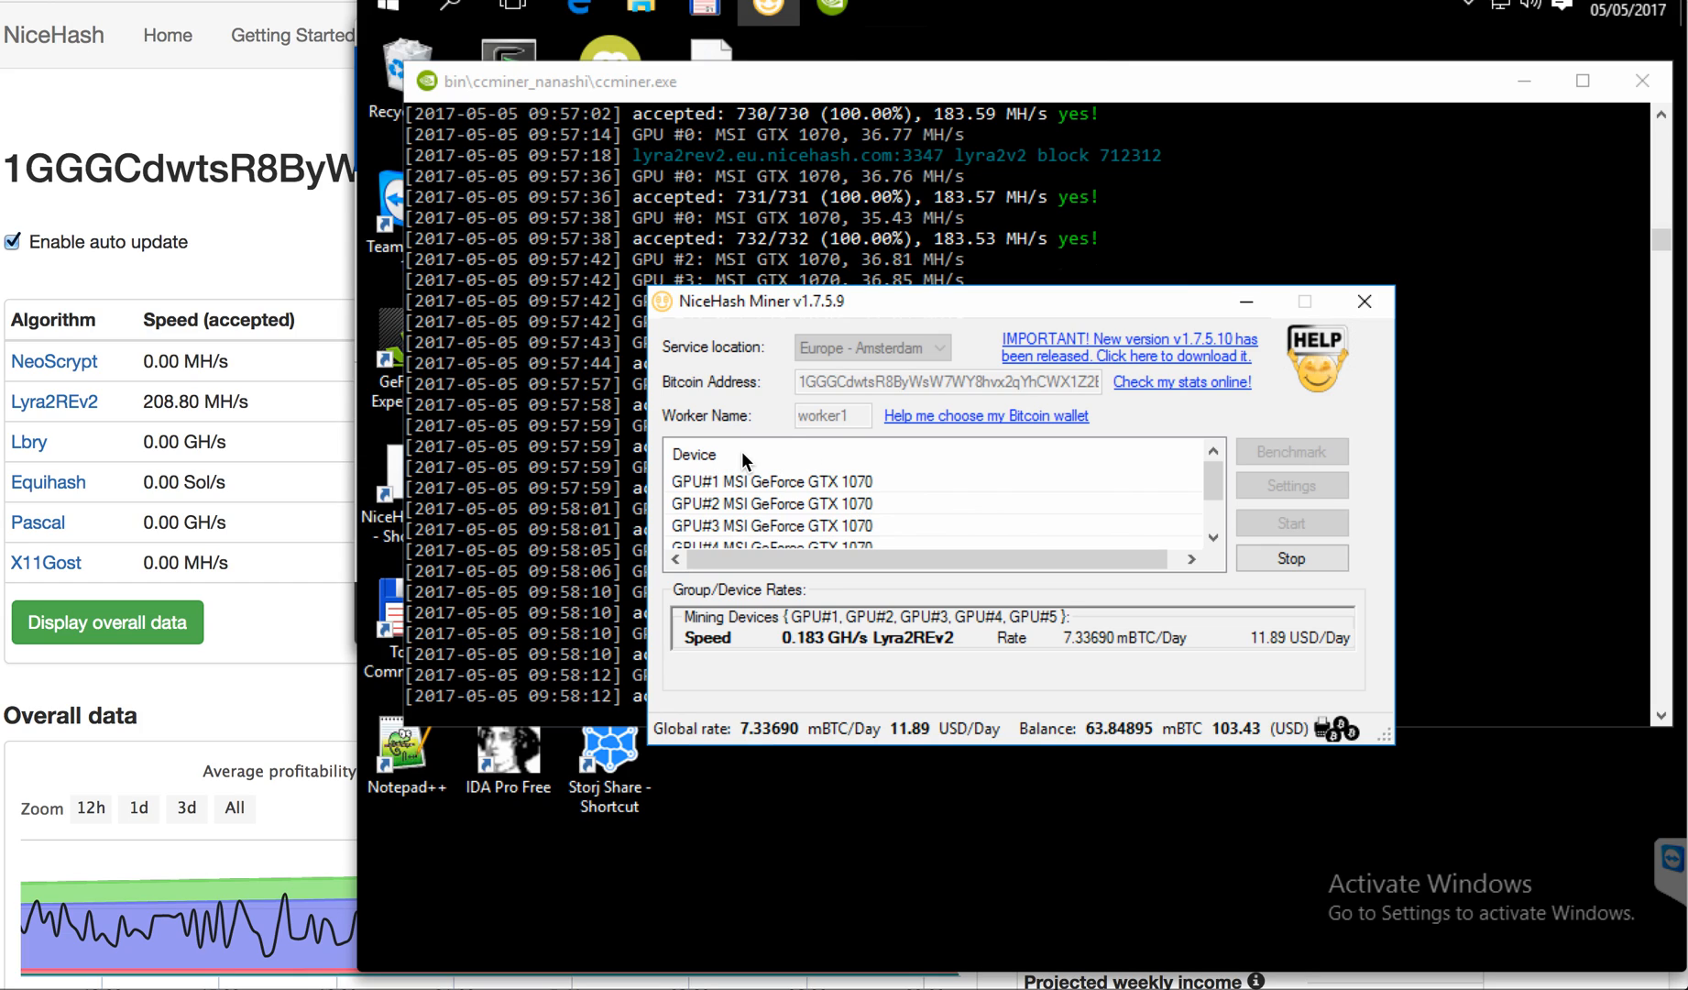
mouse_move(984, 521)
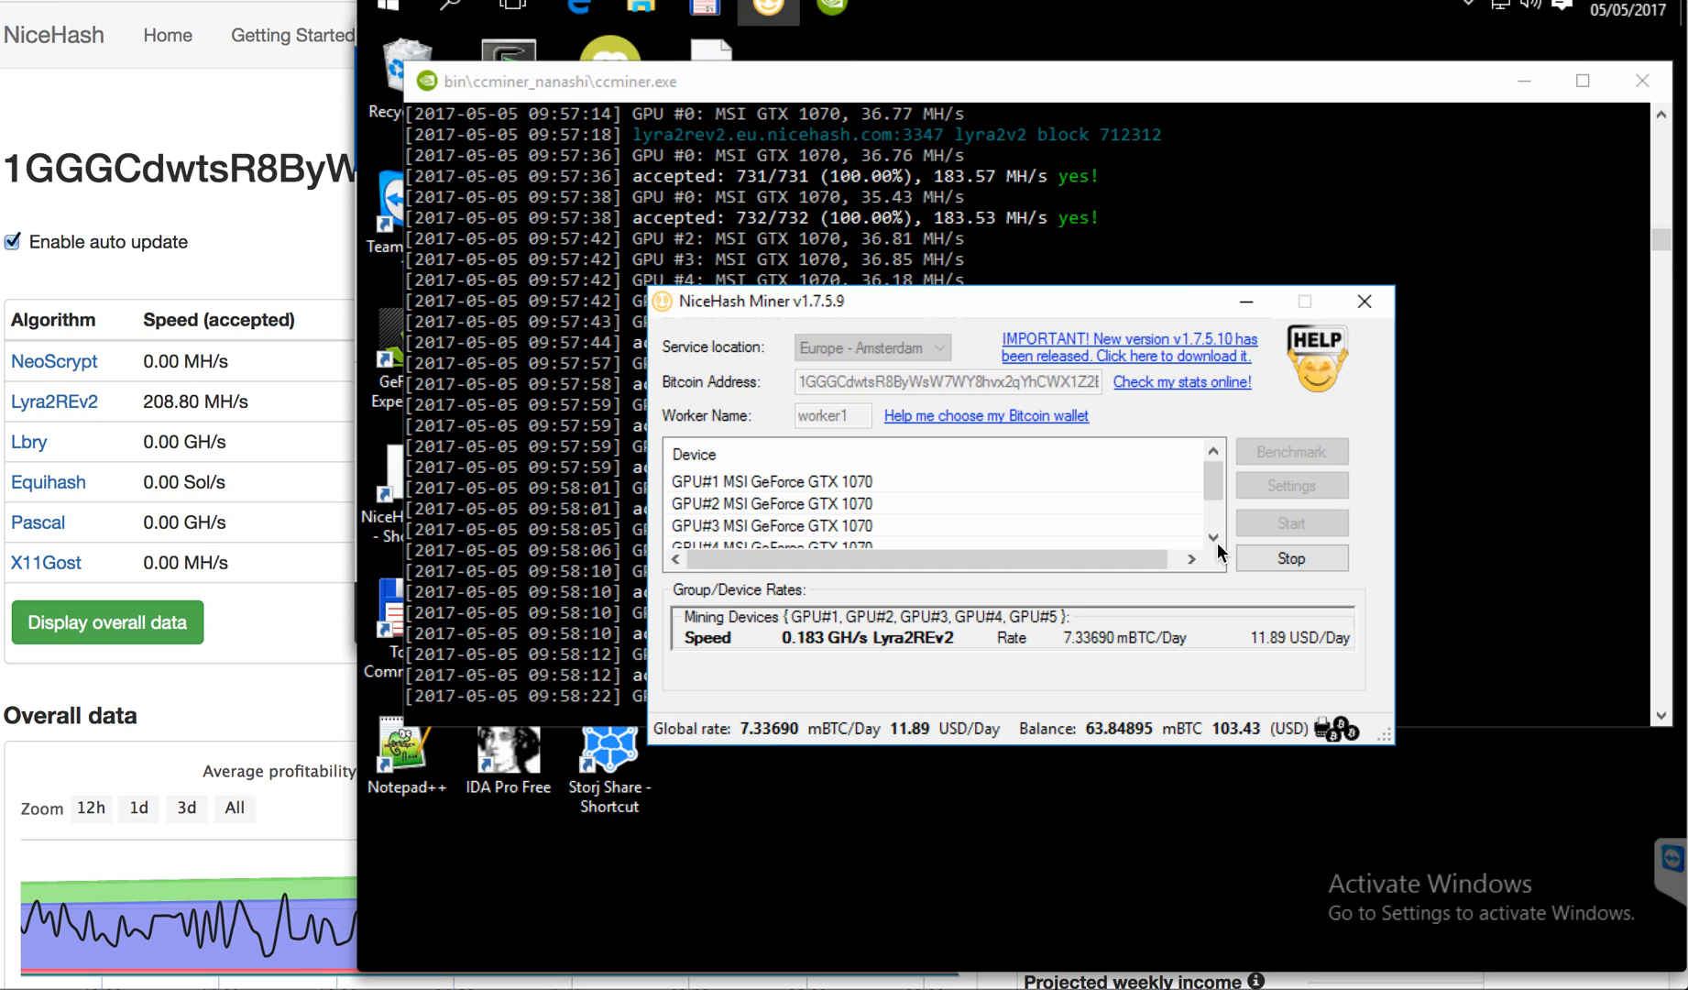
Scroll the device list down to reveal GPU#4 and GPU#5 among the five GTX 1070s.
click(1211, 537)
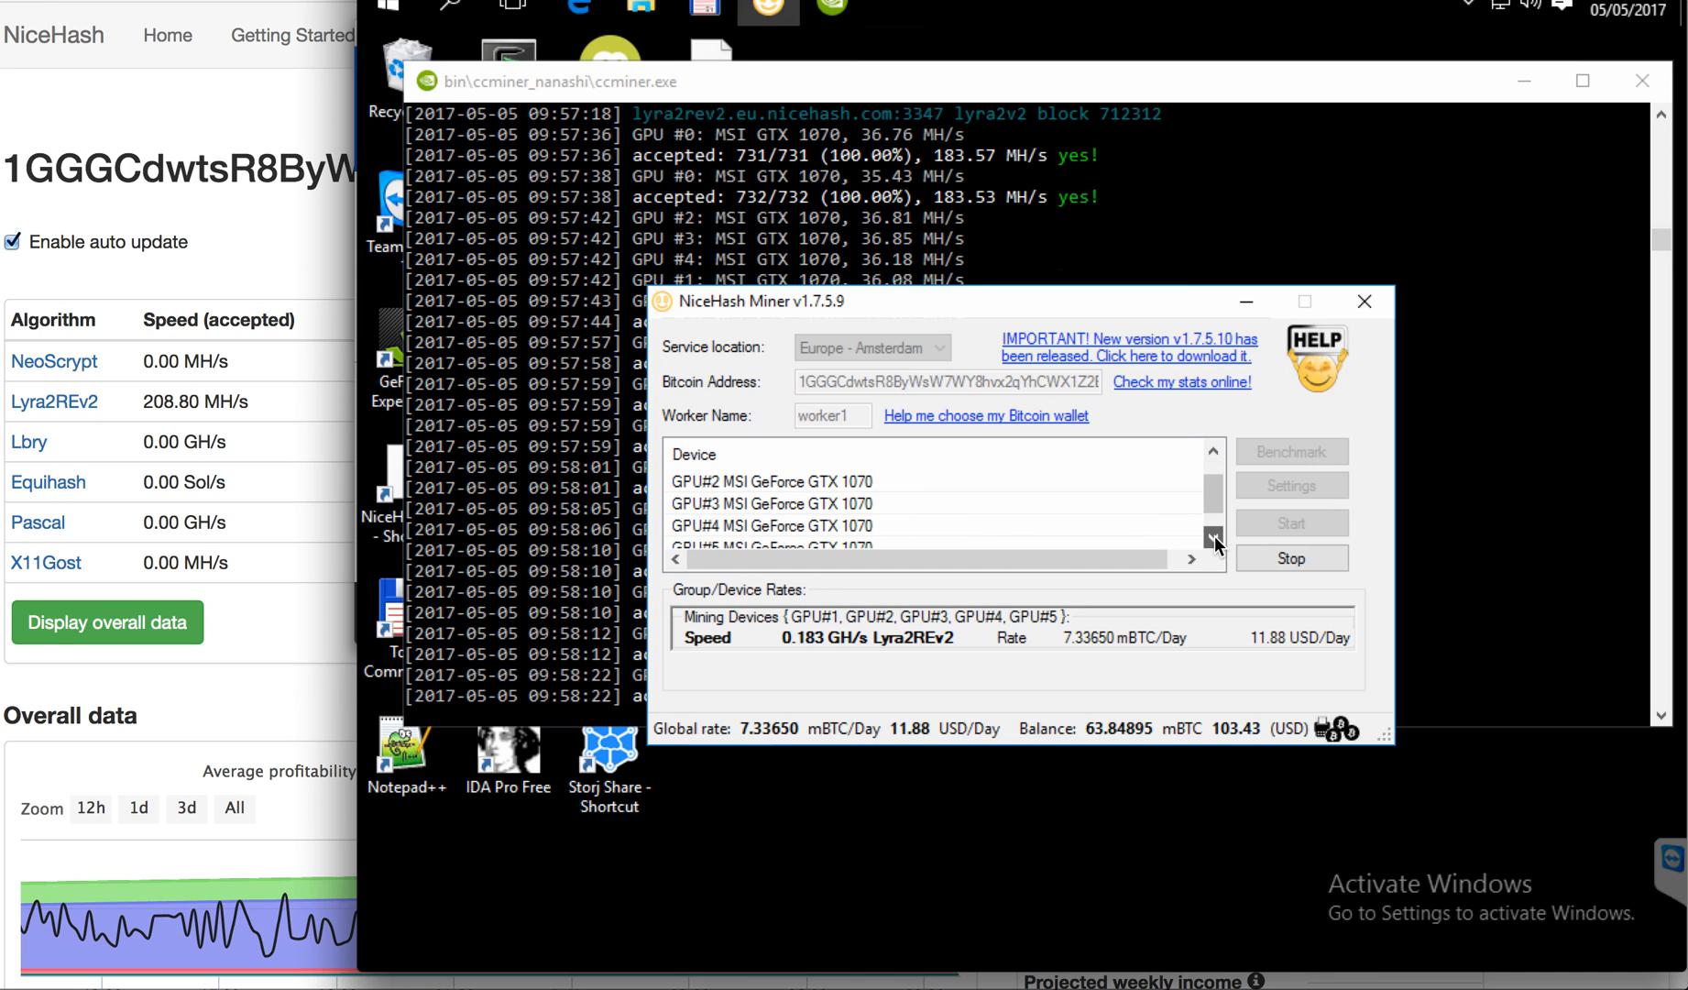
click(1213, 538)
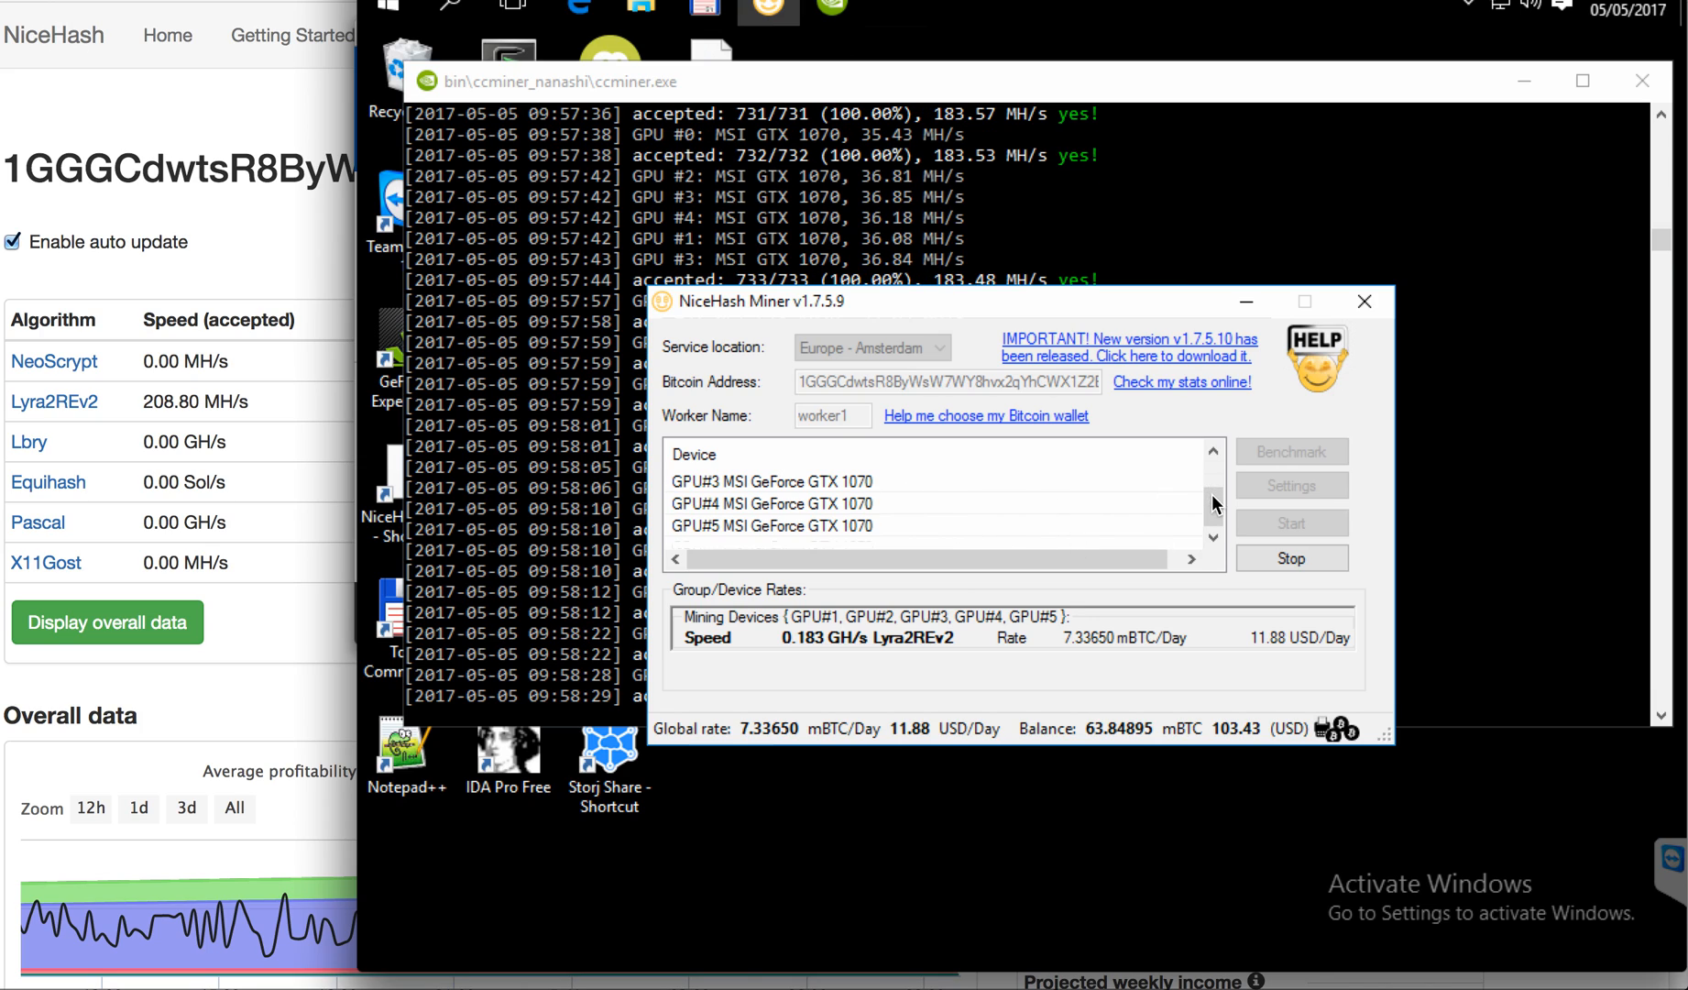
mouse_move(1217, 528)
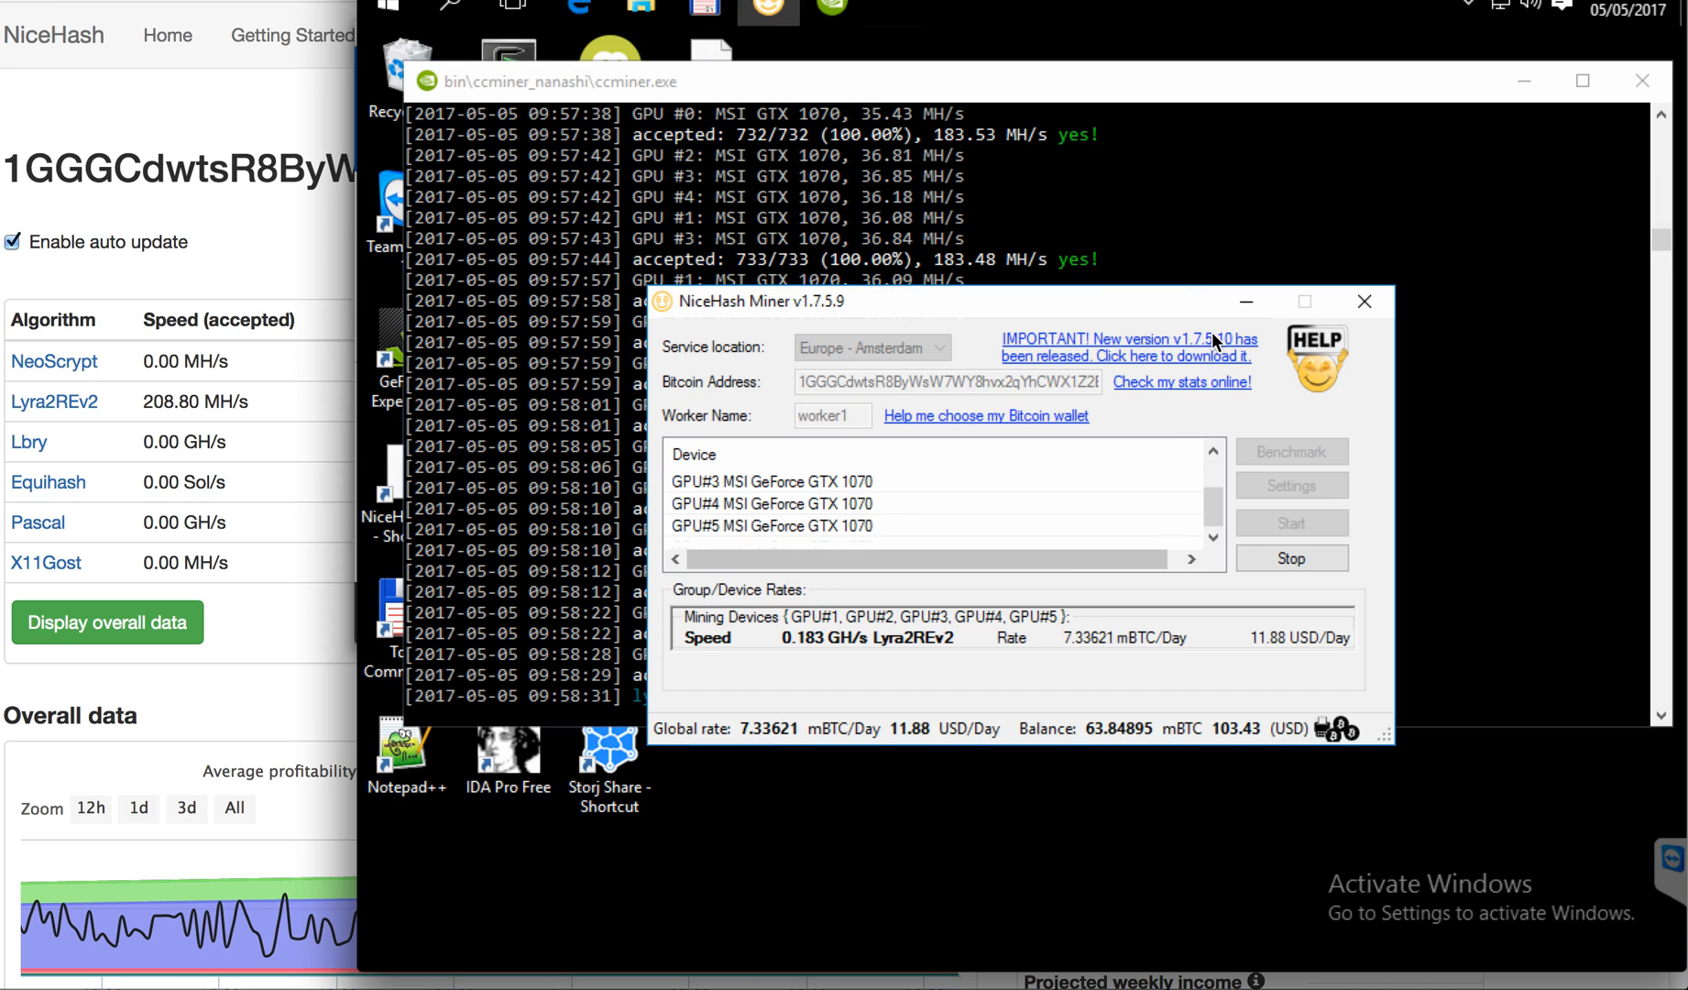
mouse_move(843, 343)
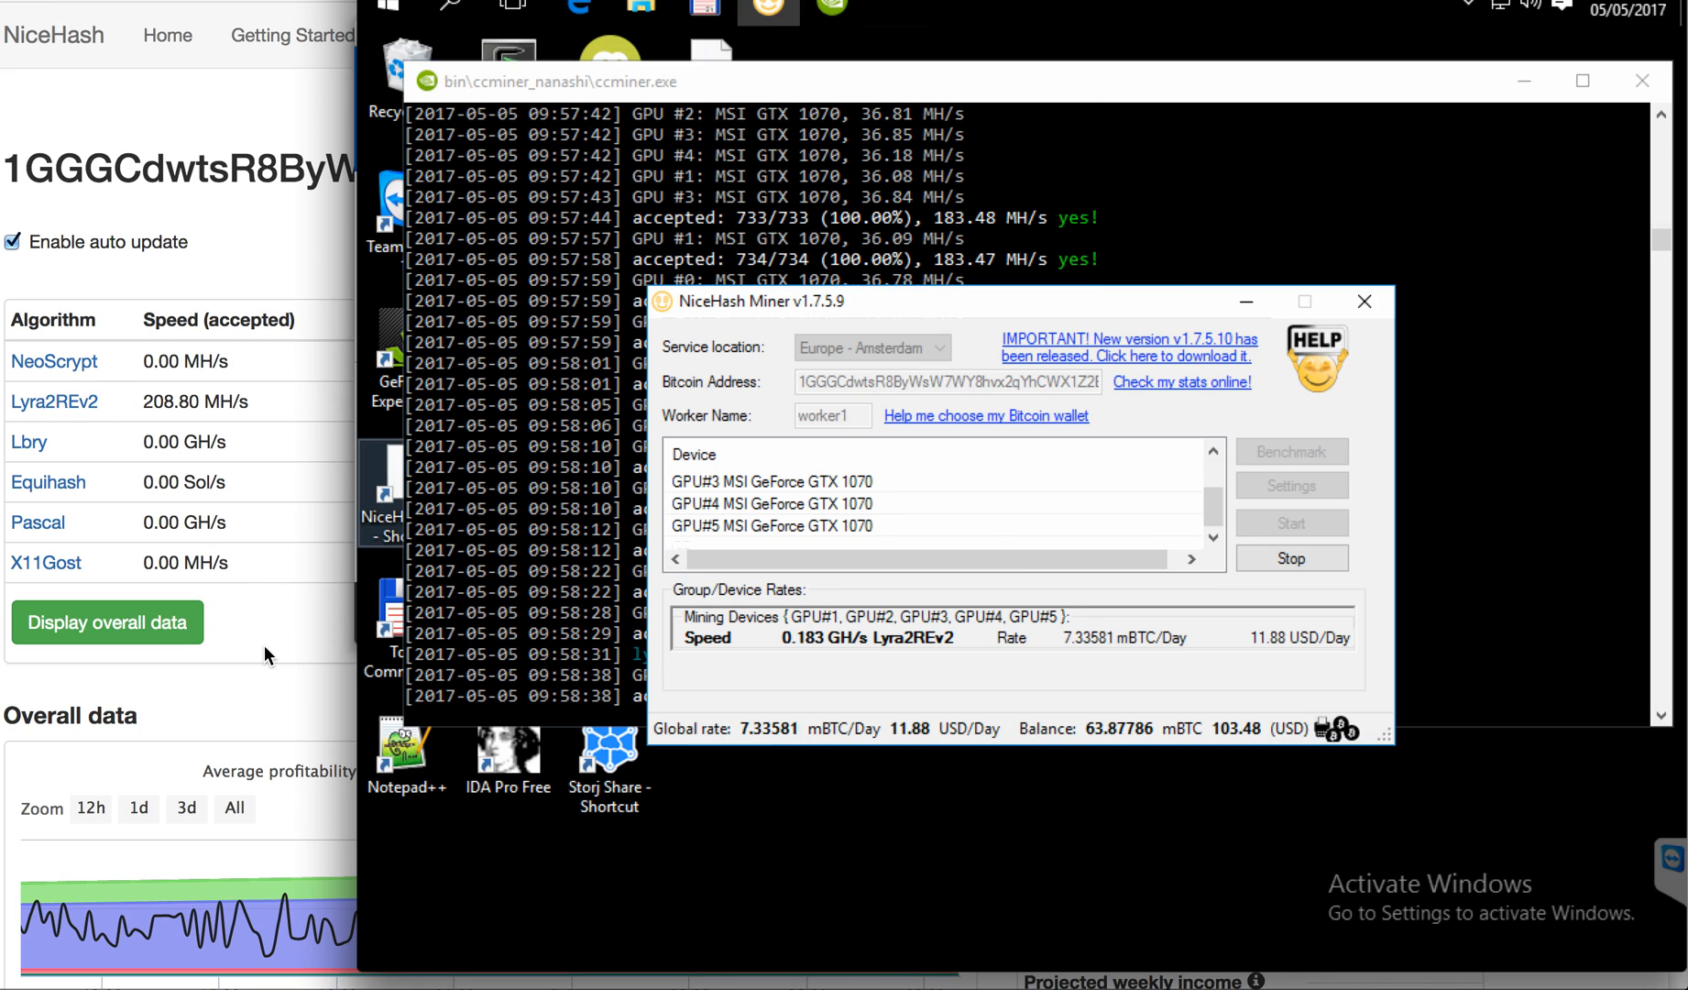
mouse_move(258, 614)
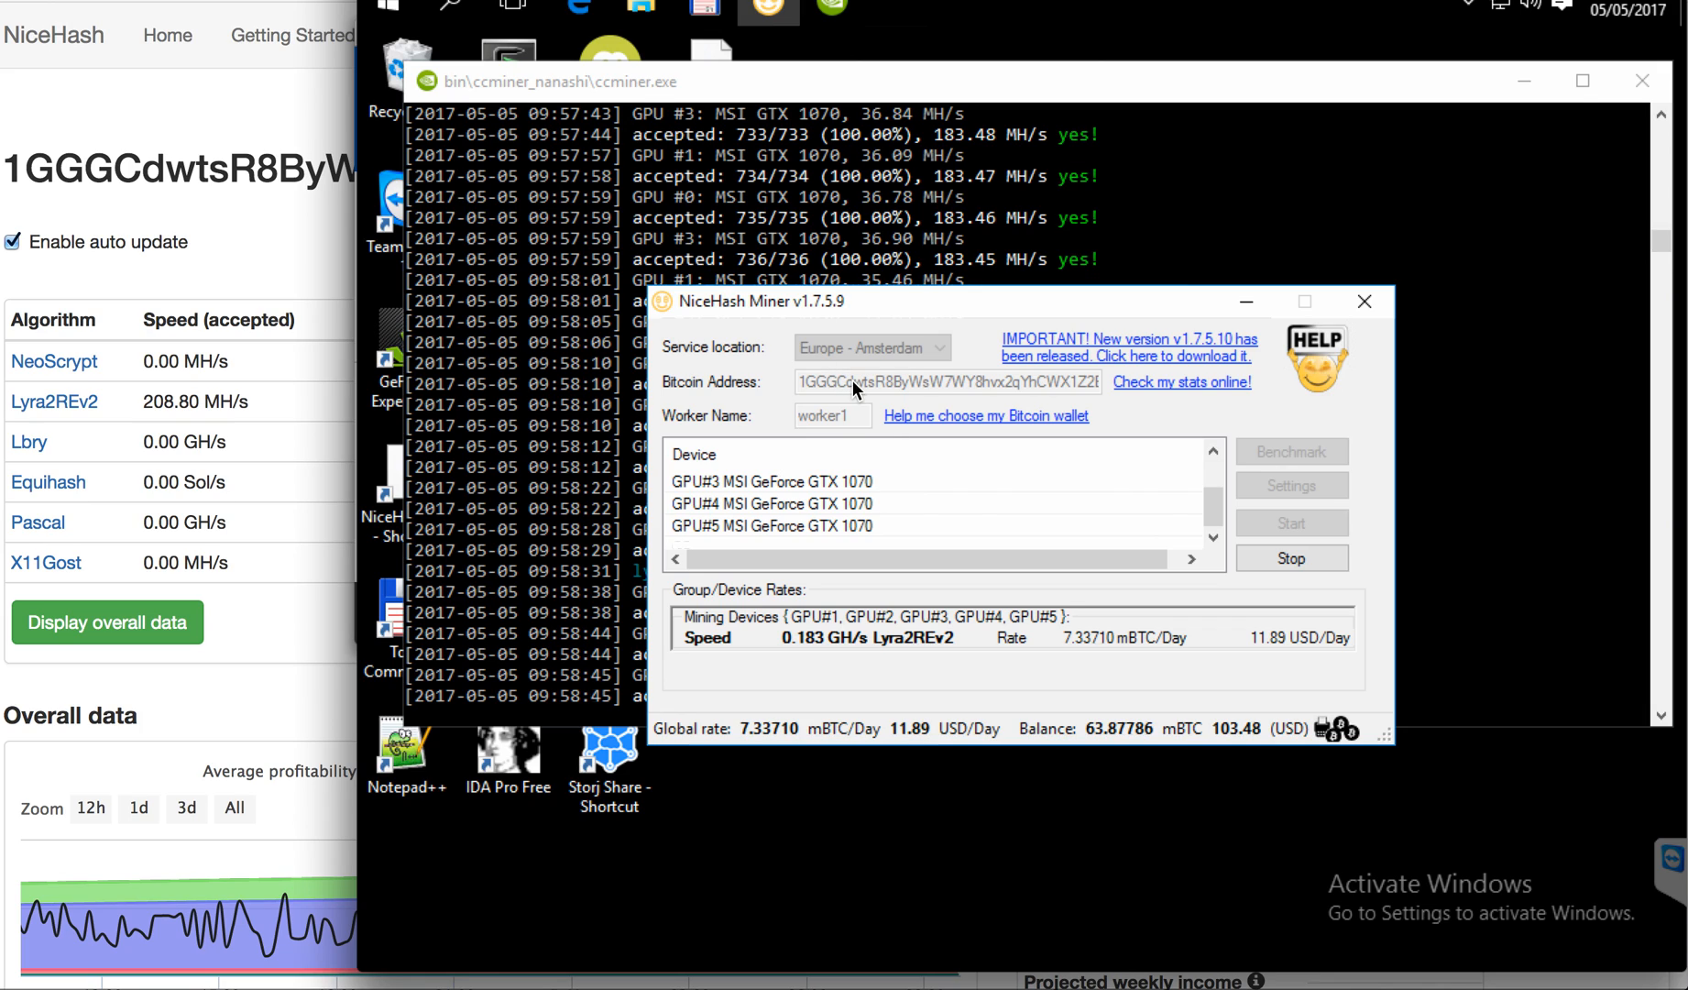
mouse_move(902, 518)
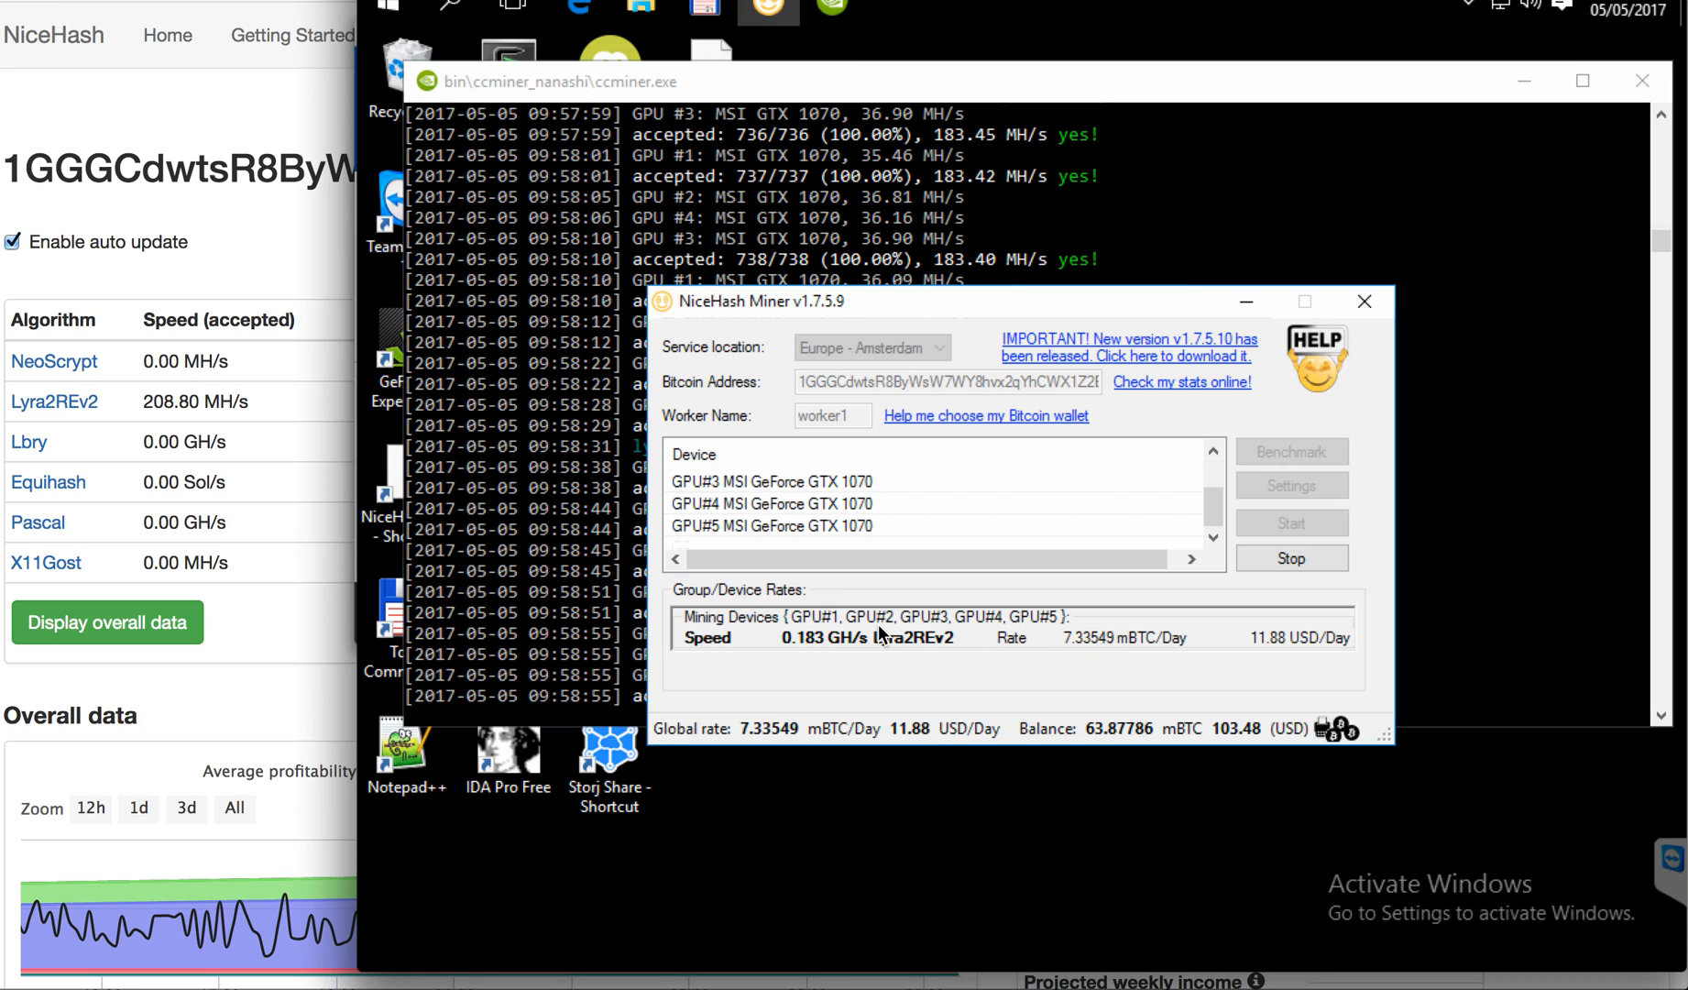
mouse_move(841, 646)
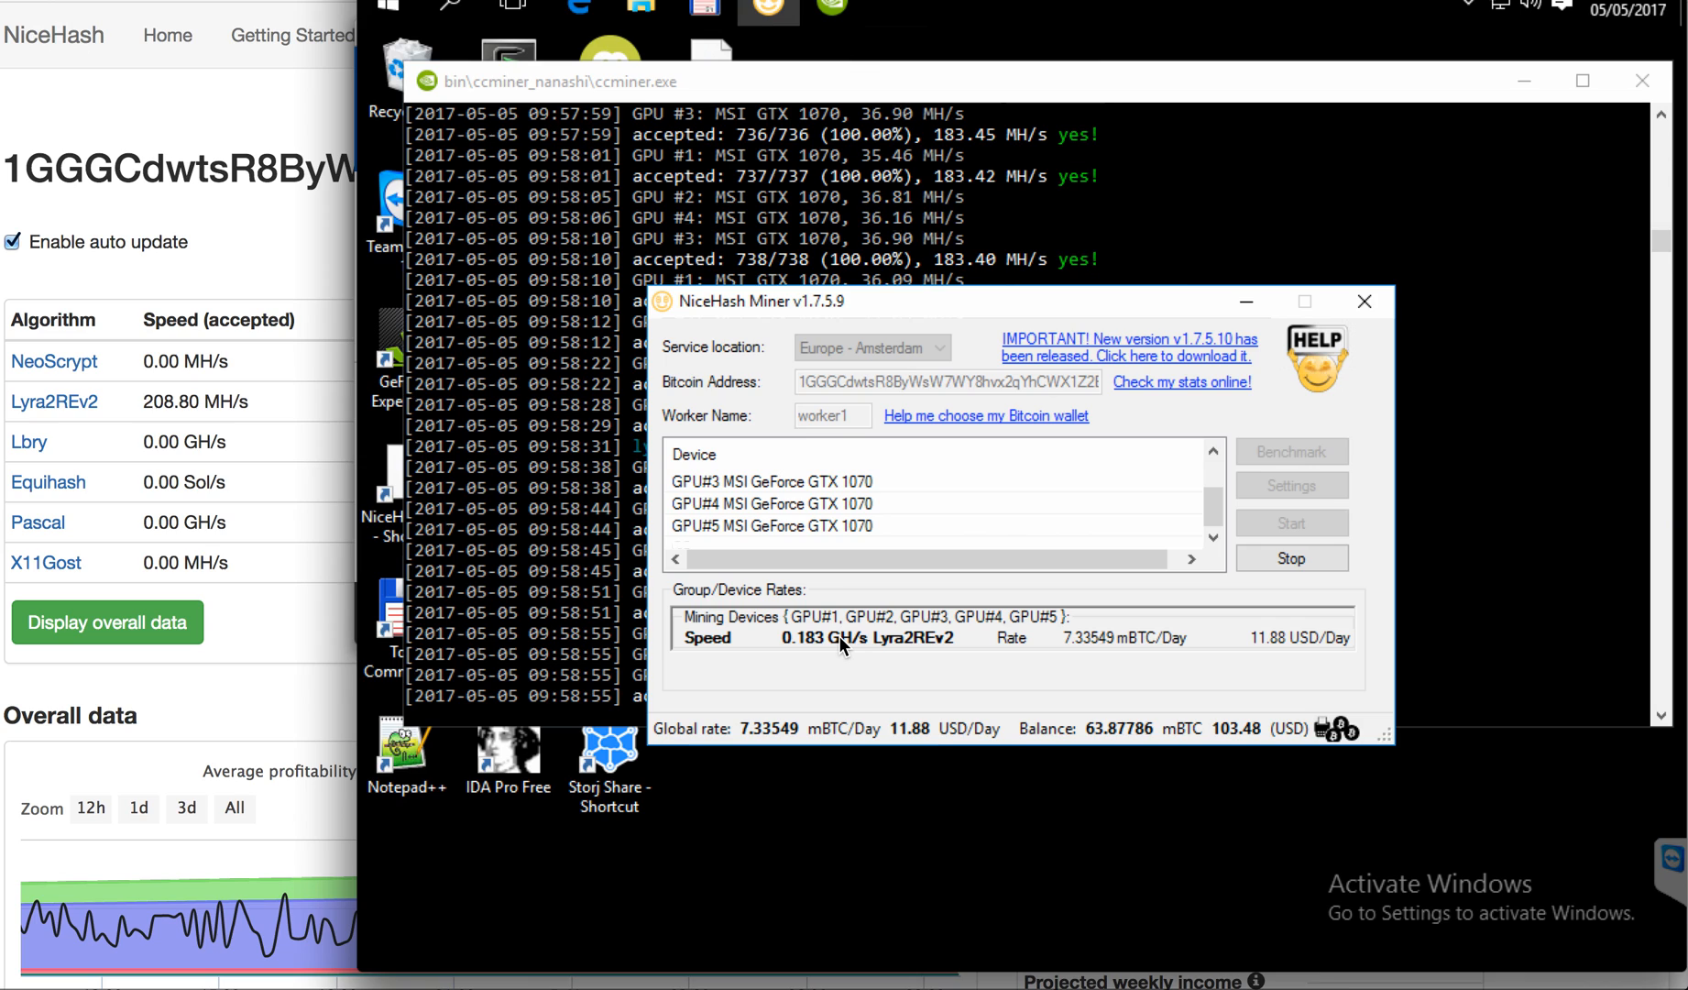
mouse_move(841, 643)
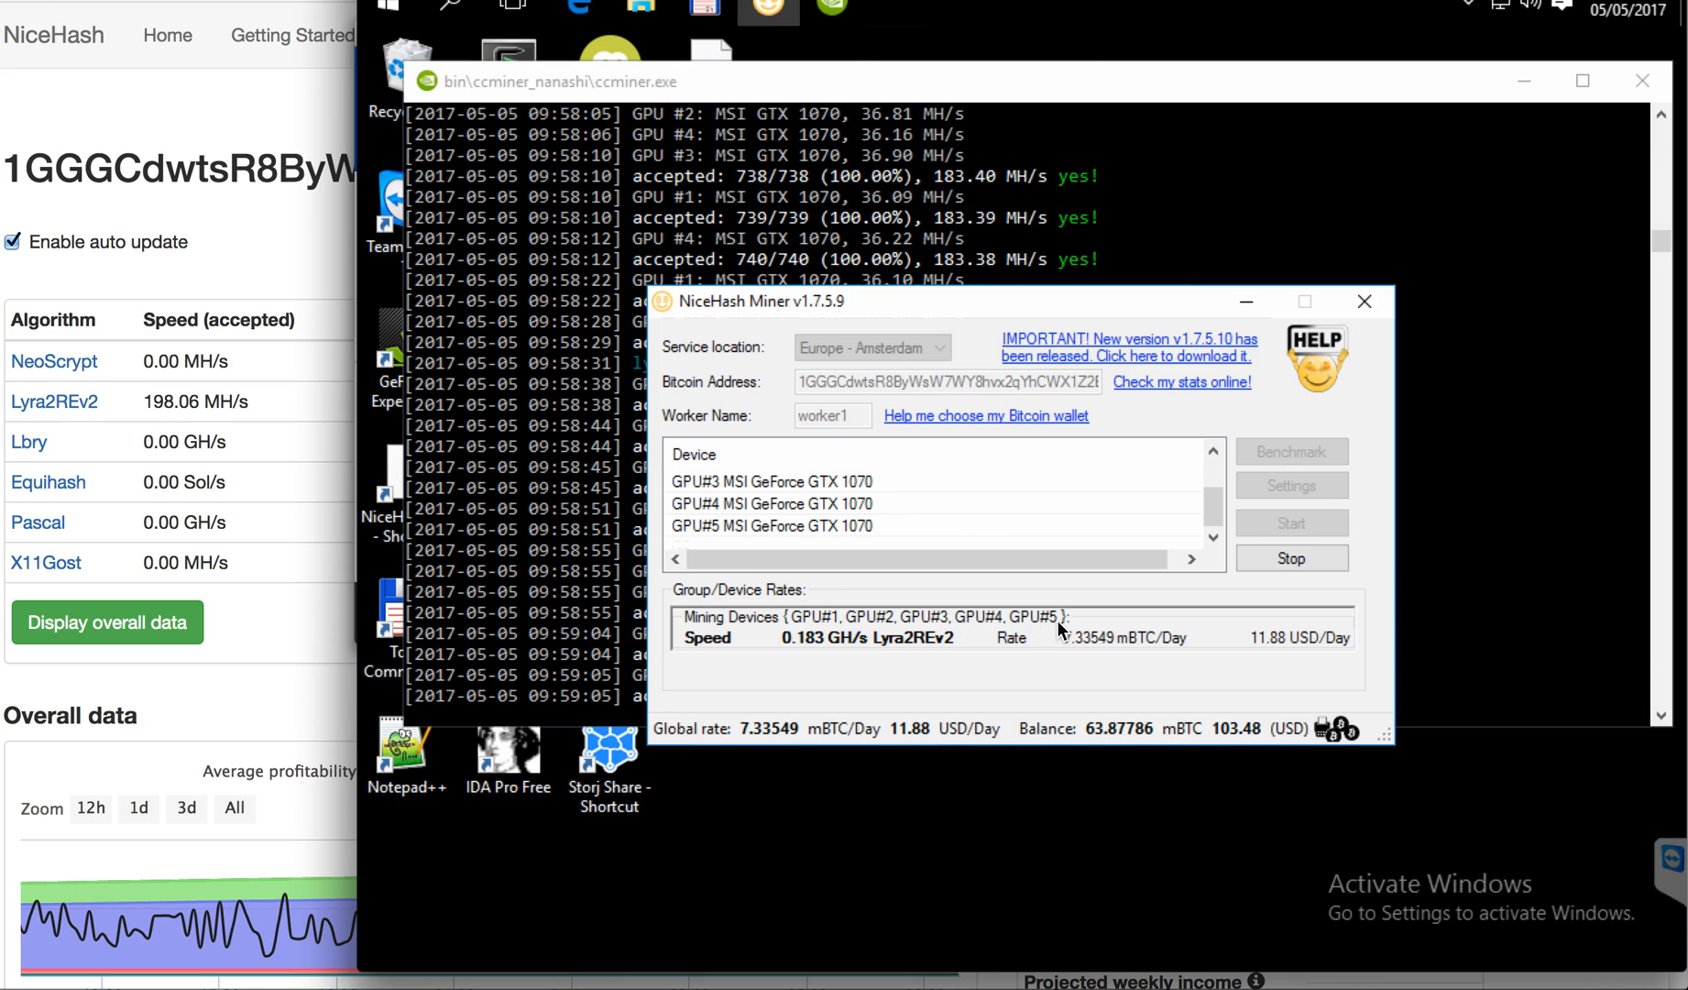
mouse_move(982, 524)
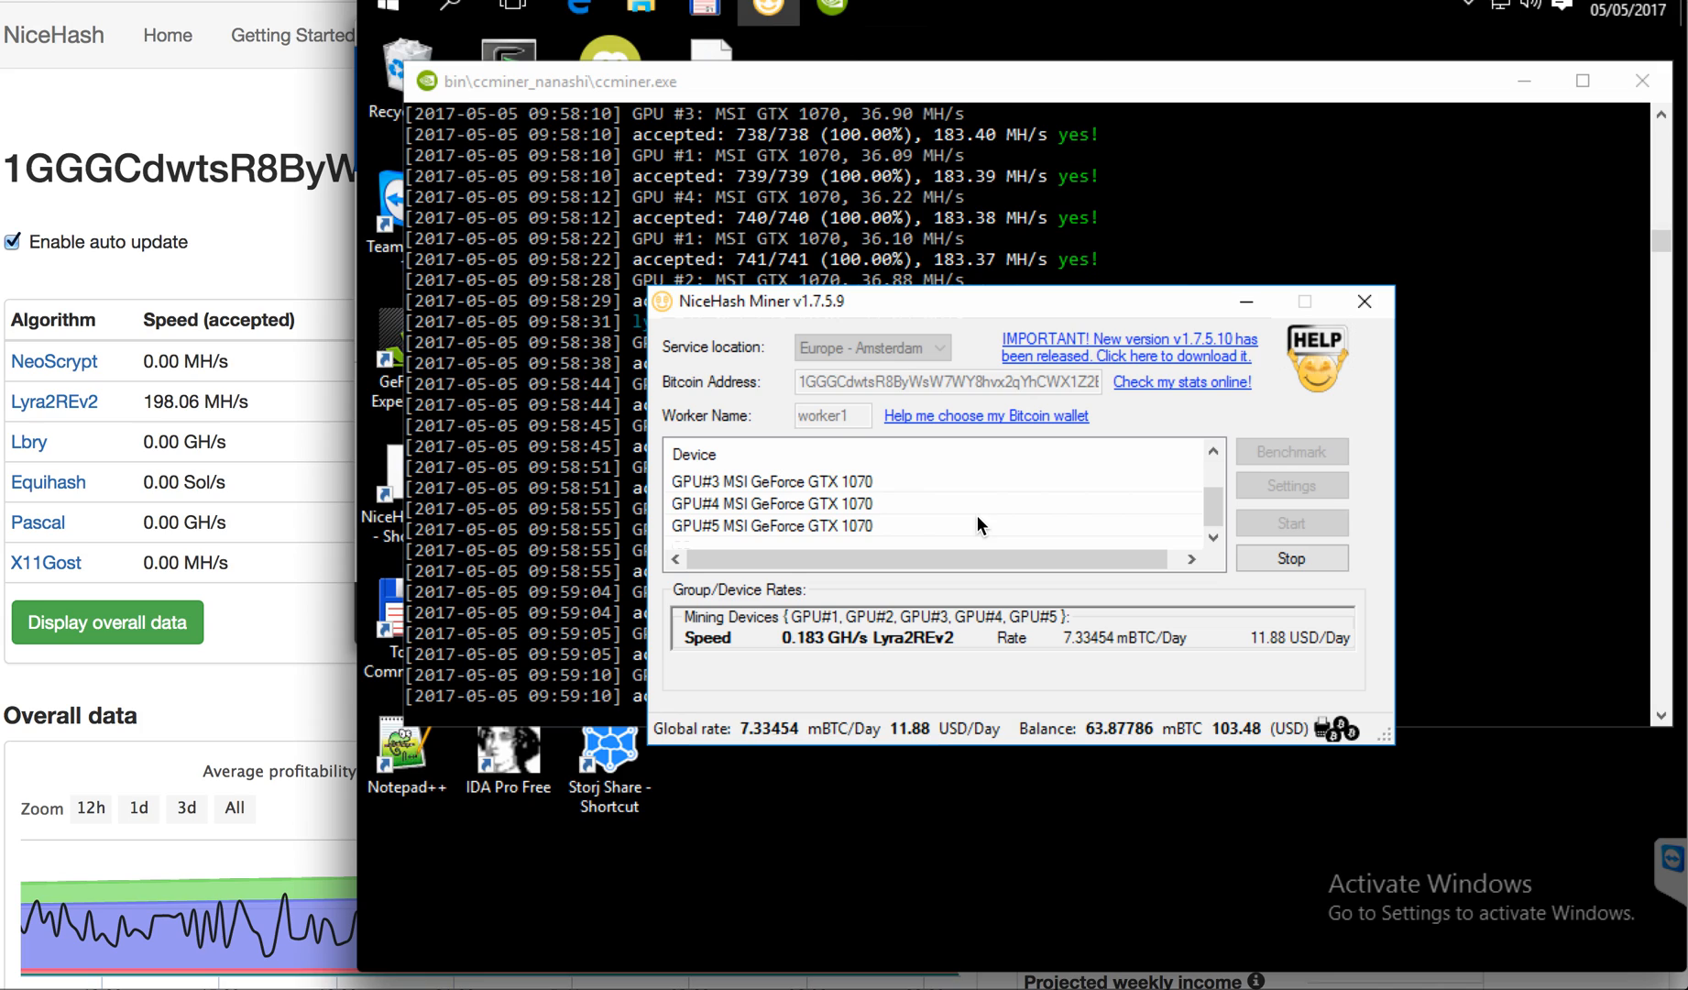
mouse_move(925, 528)
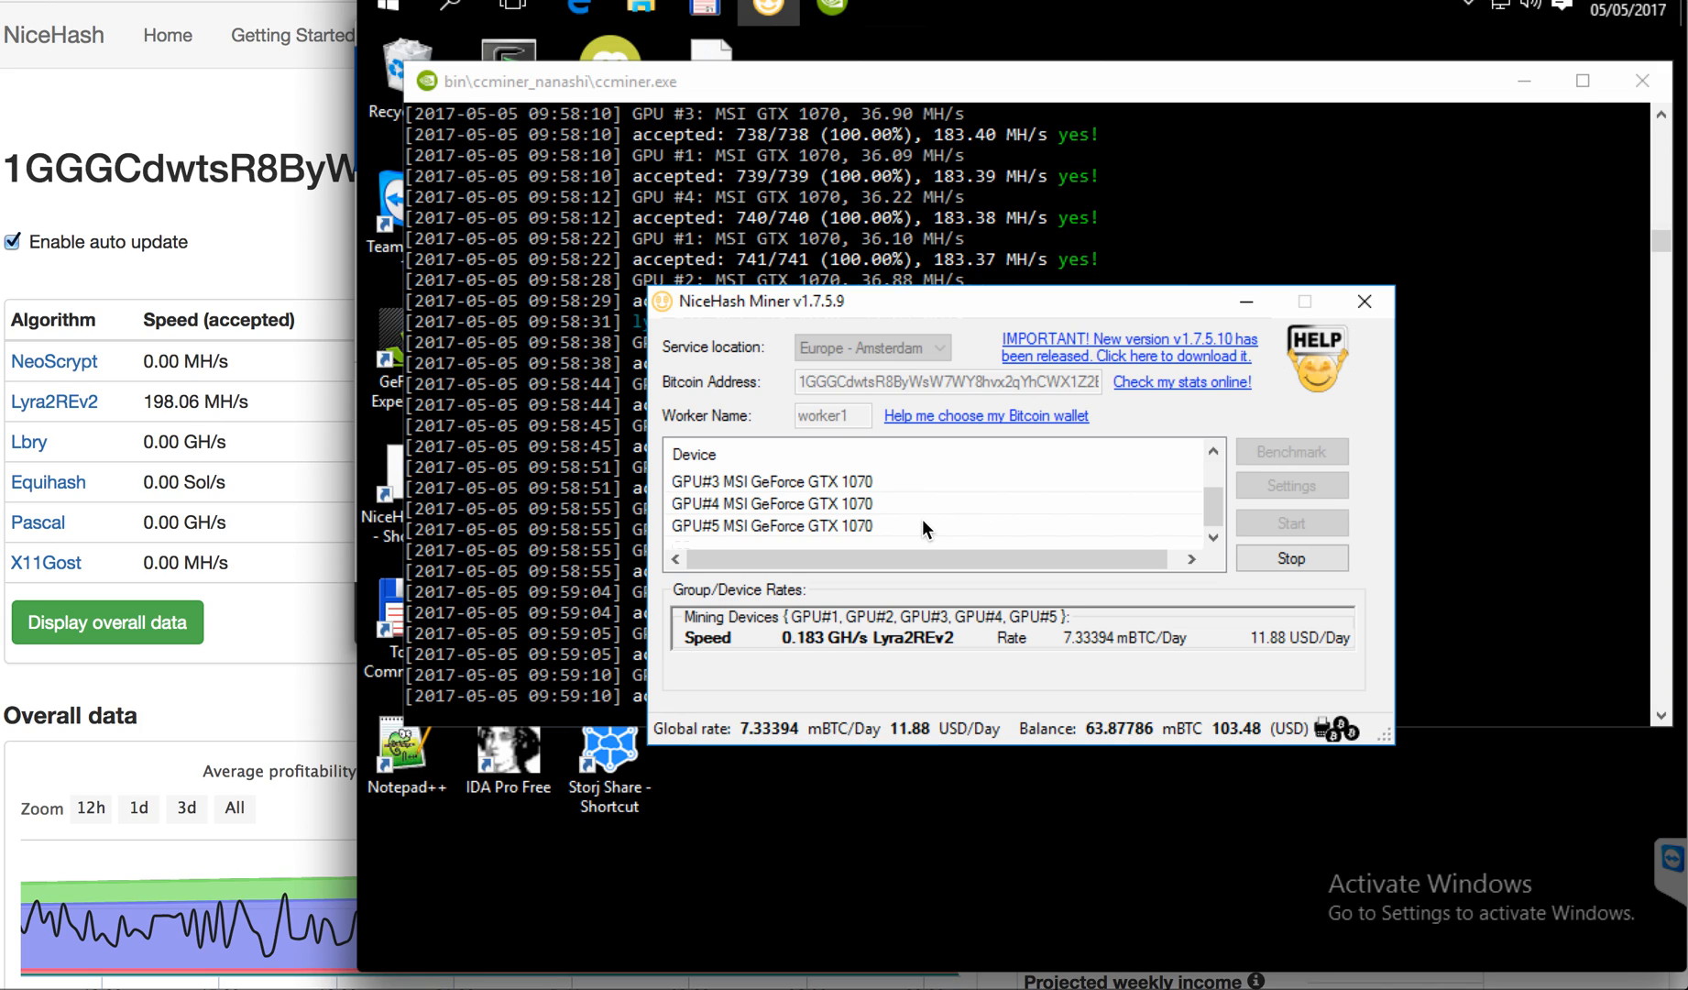
mouse_move(753, 495)
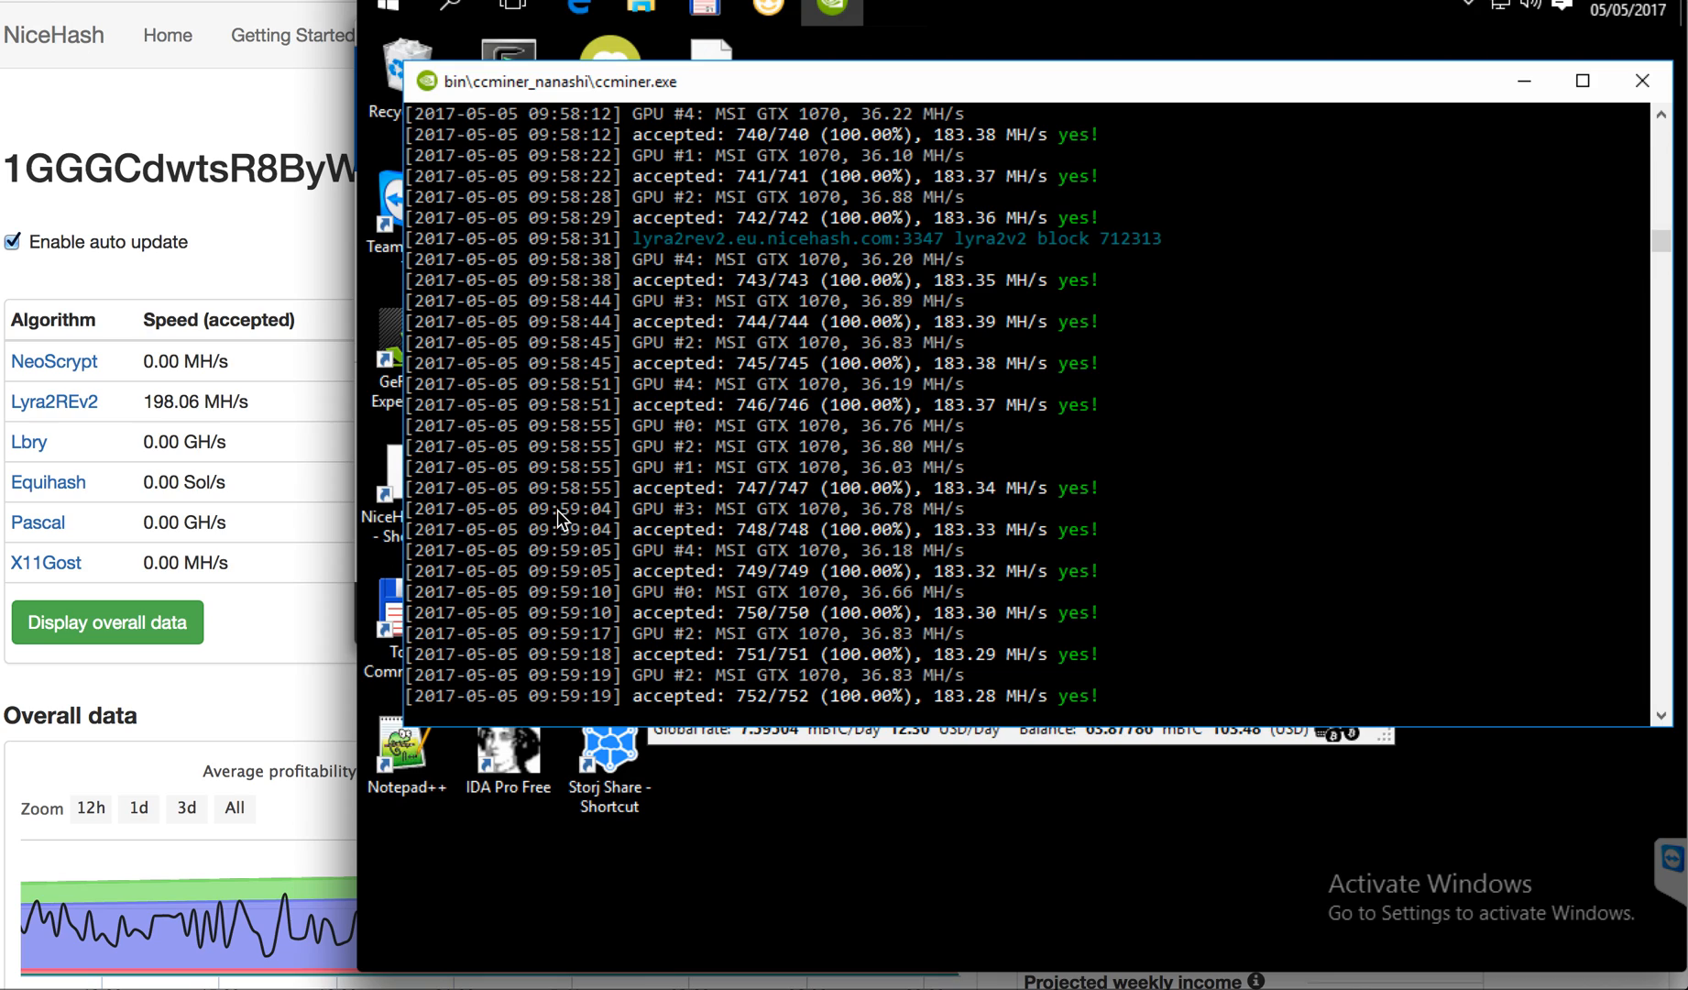
mouse_move(768, 287)
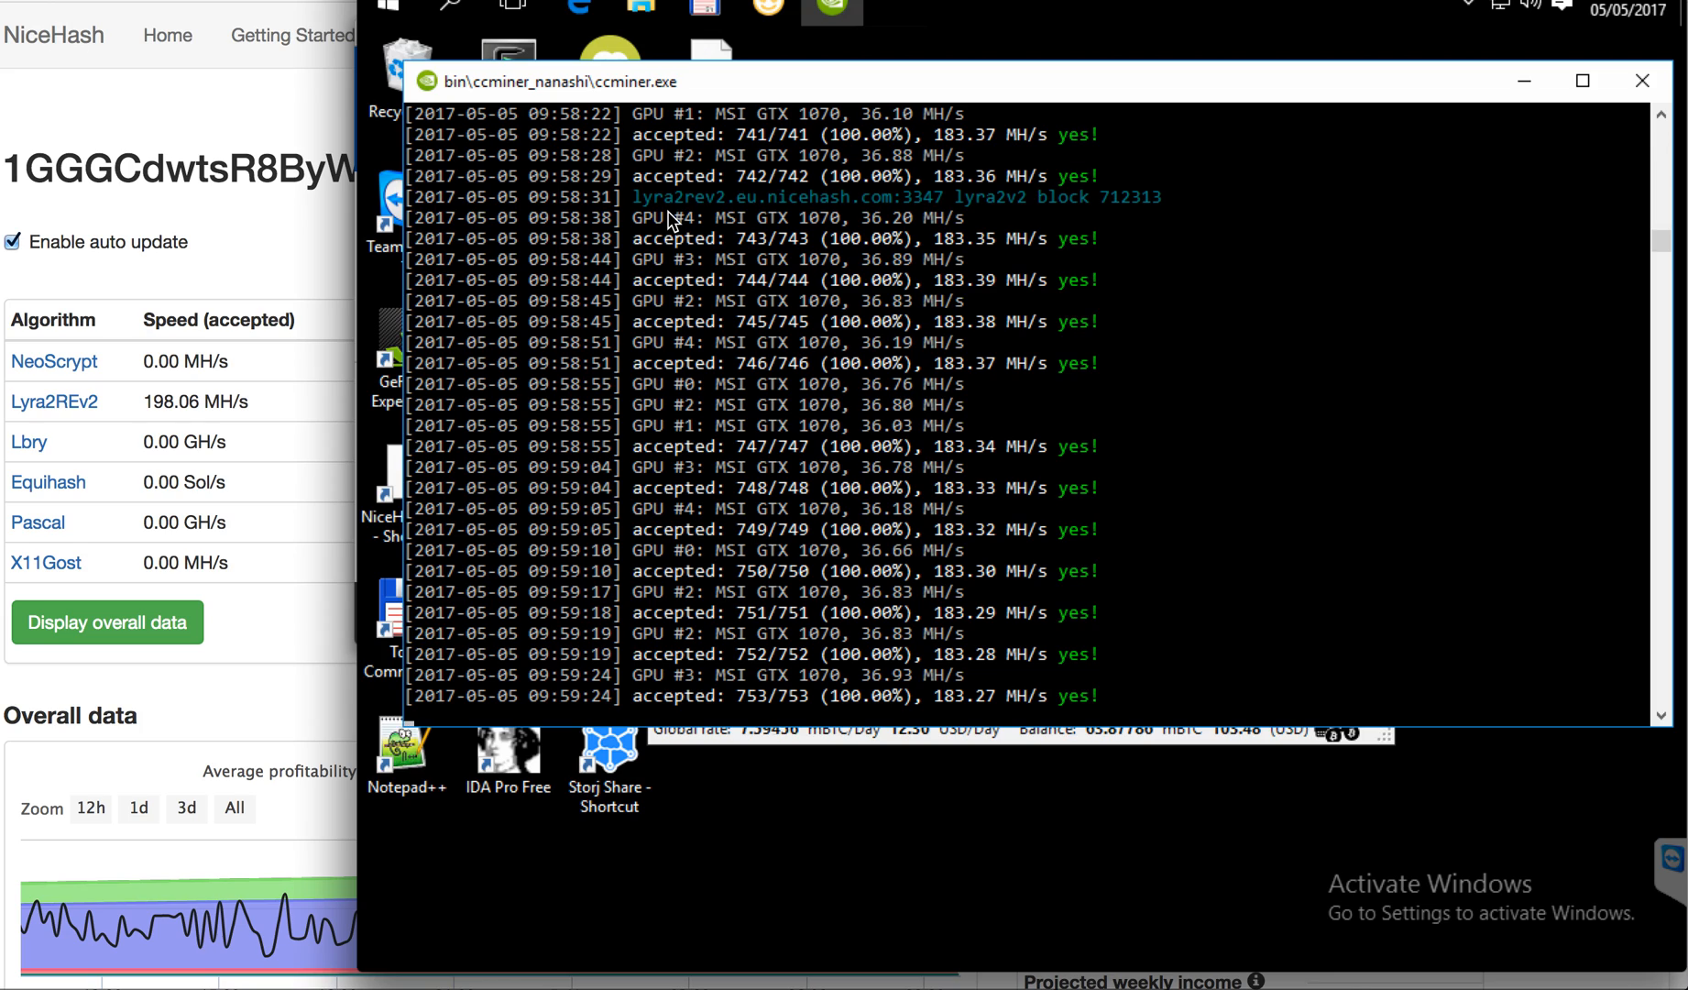
mouse_move(803, 205)
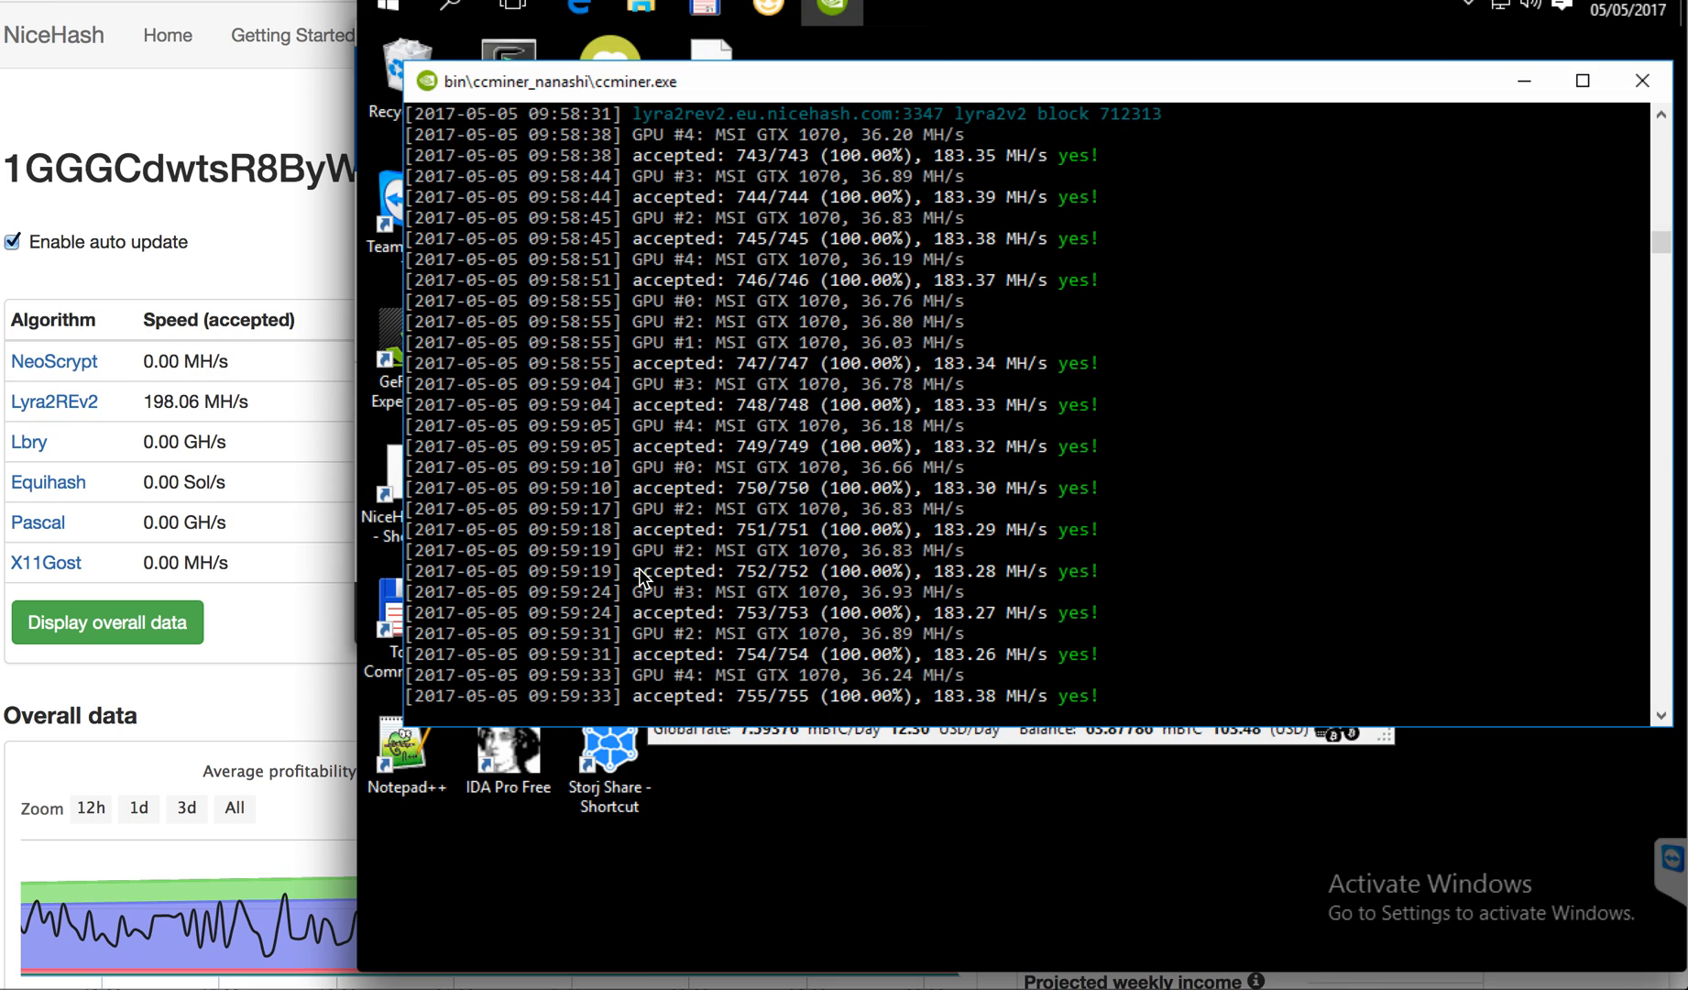
mouse_move(20, 456)
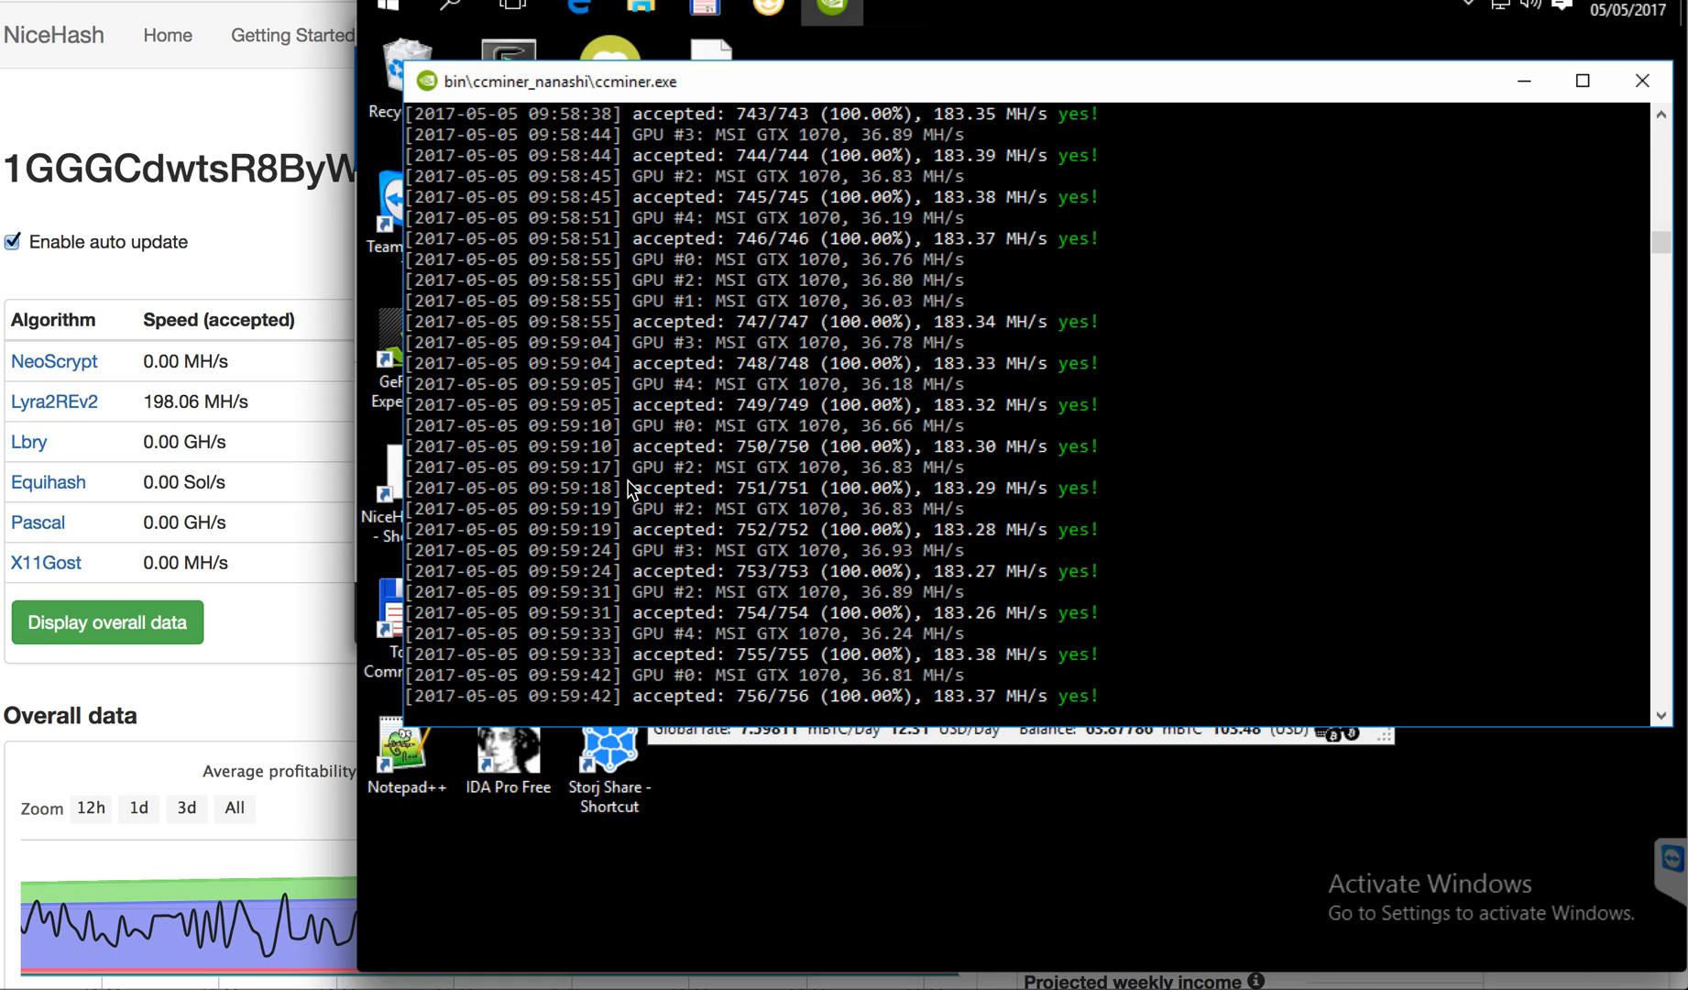
mouse_move(971, 724)
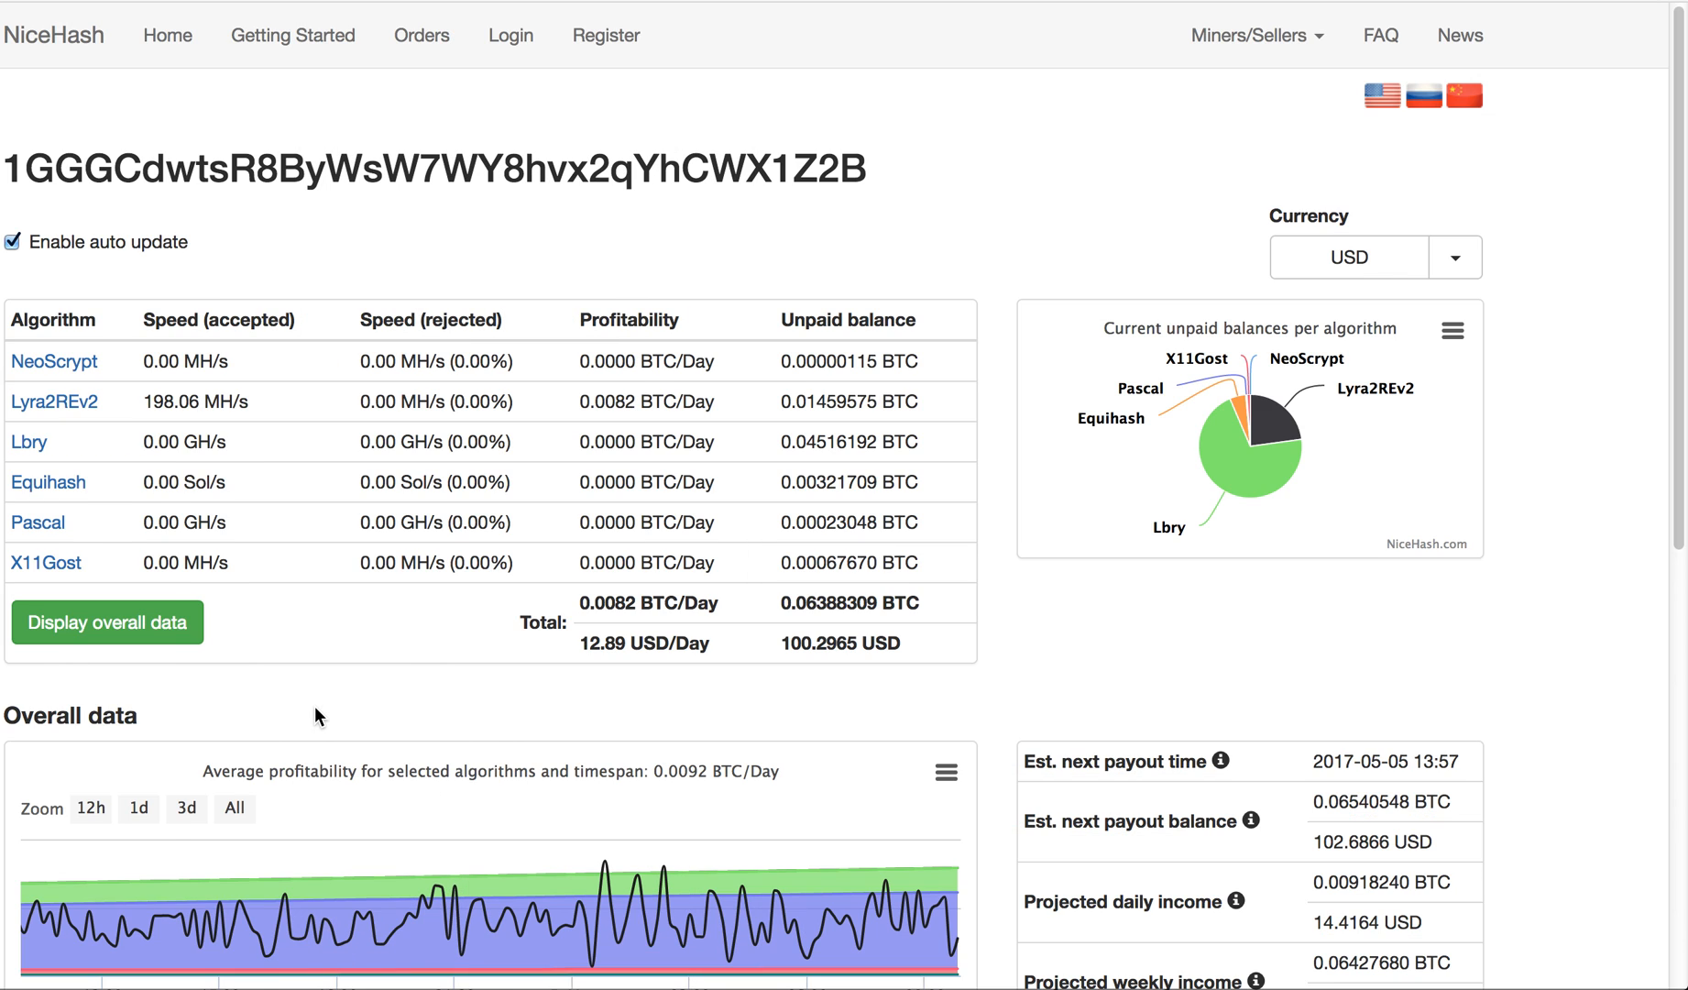
mouse_move(189, 487)
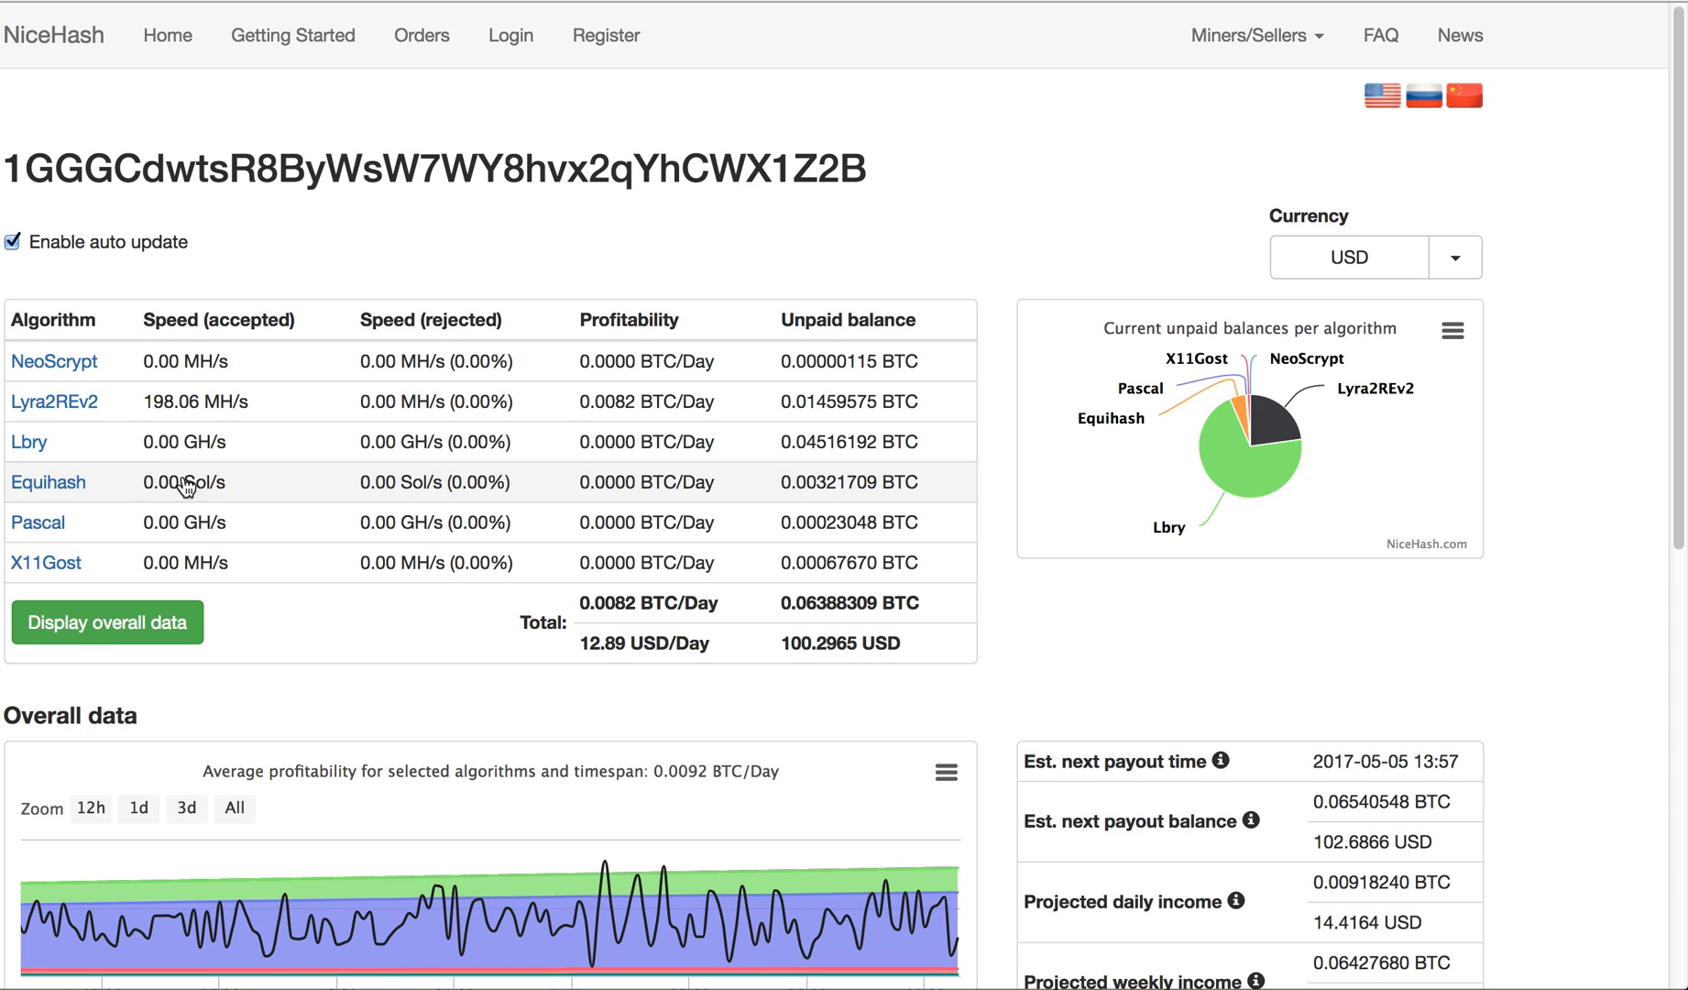
mouse_move(630, 636)
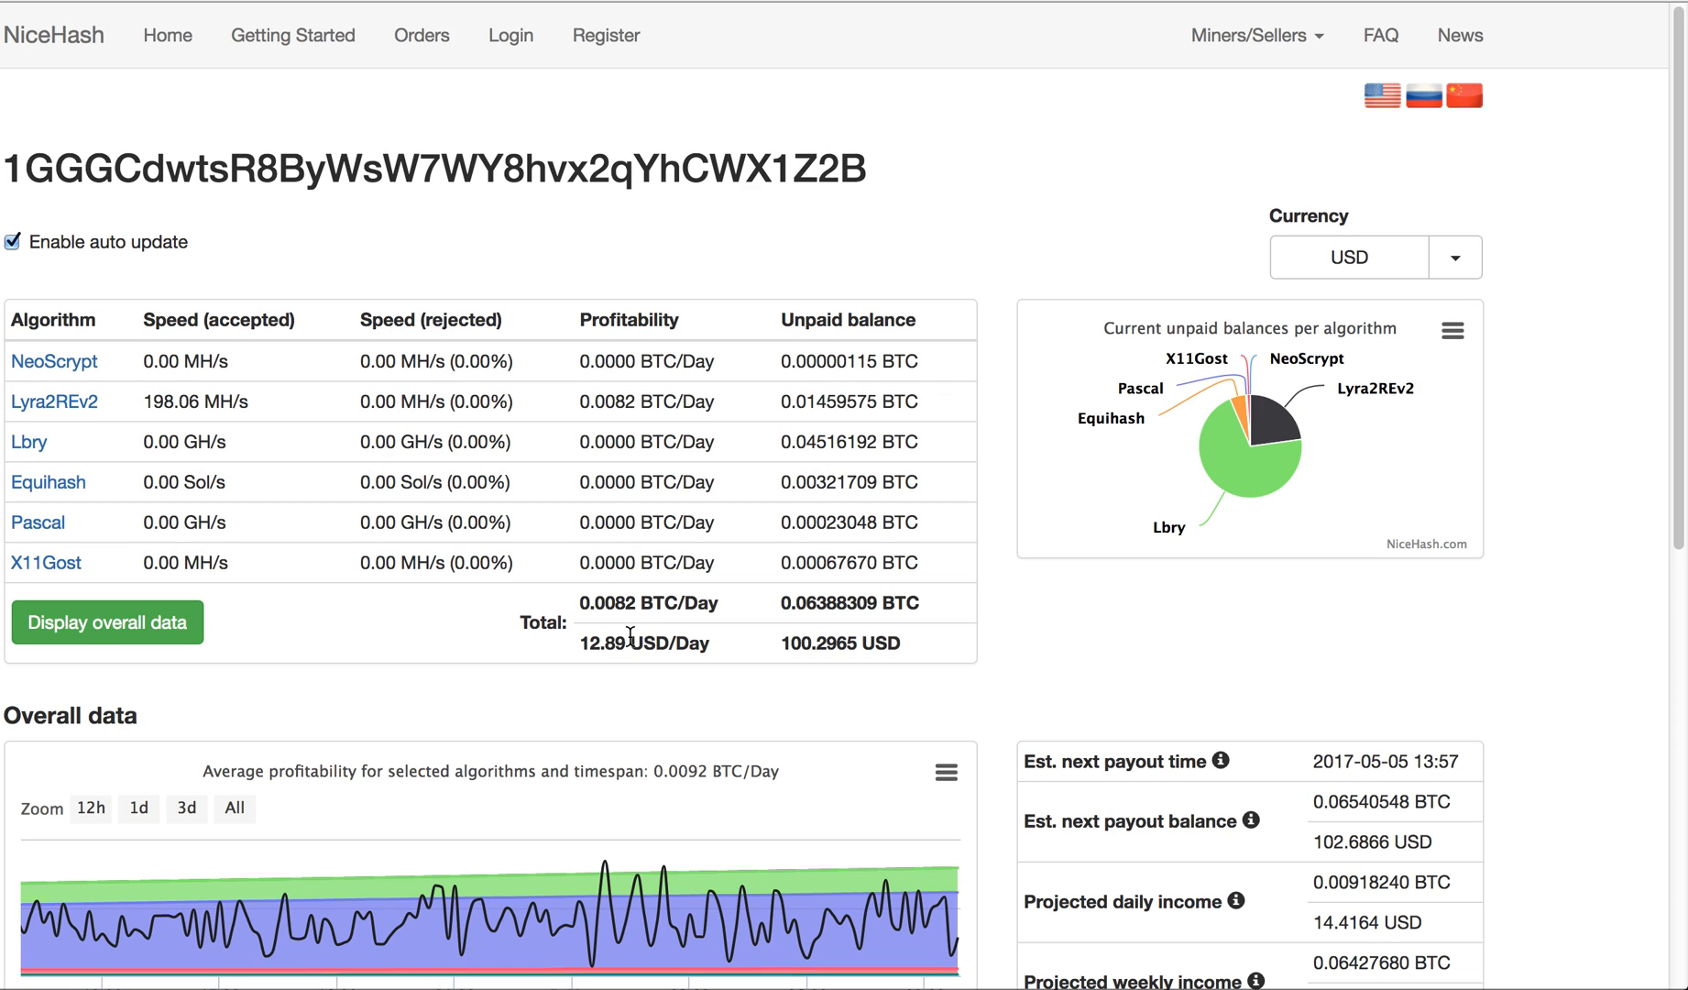
mouse_move(284, 480)
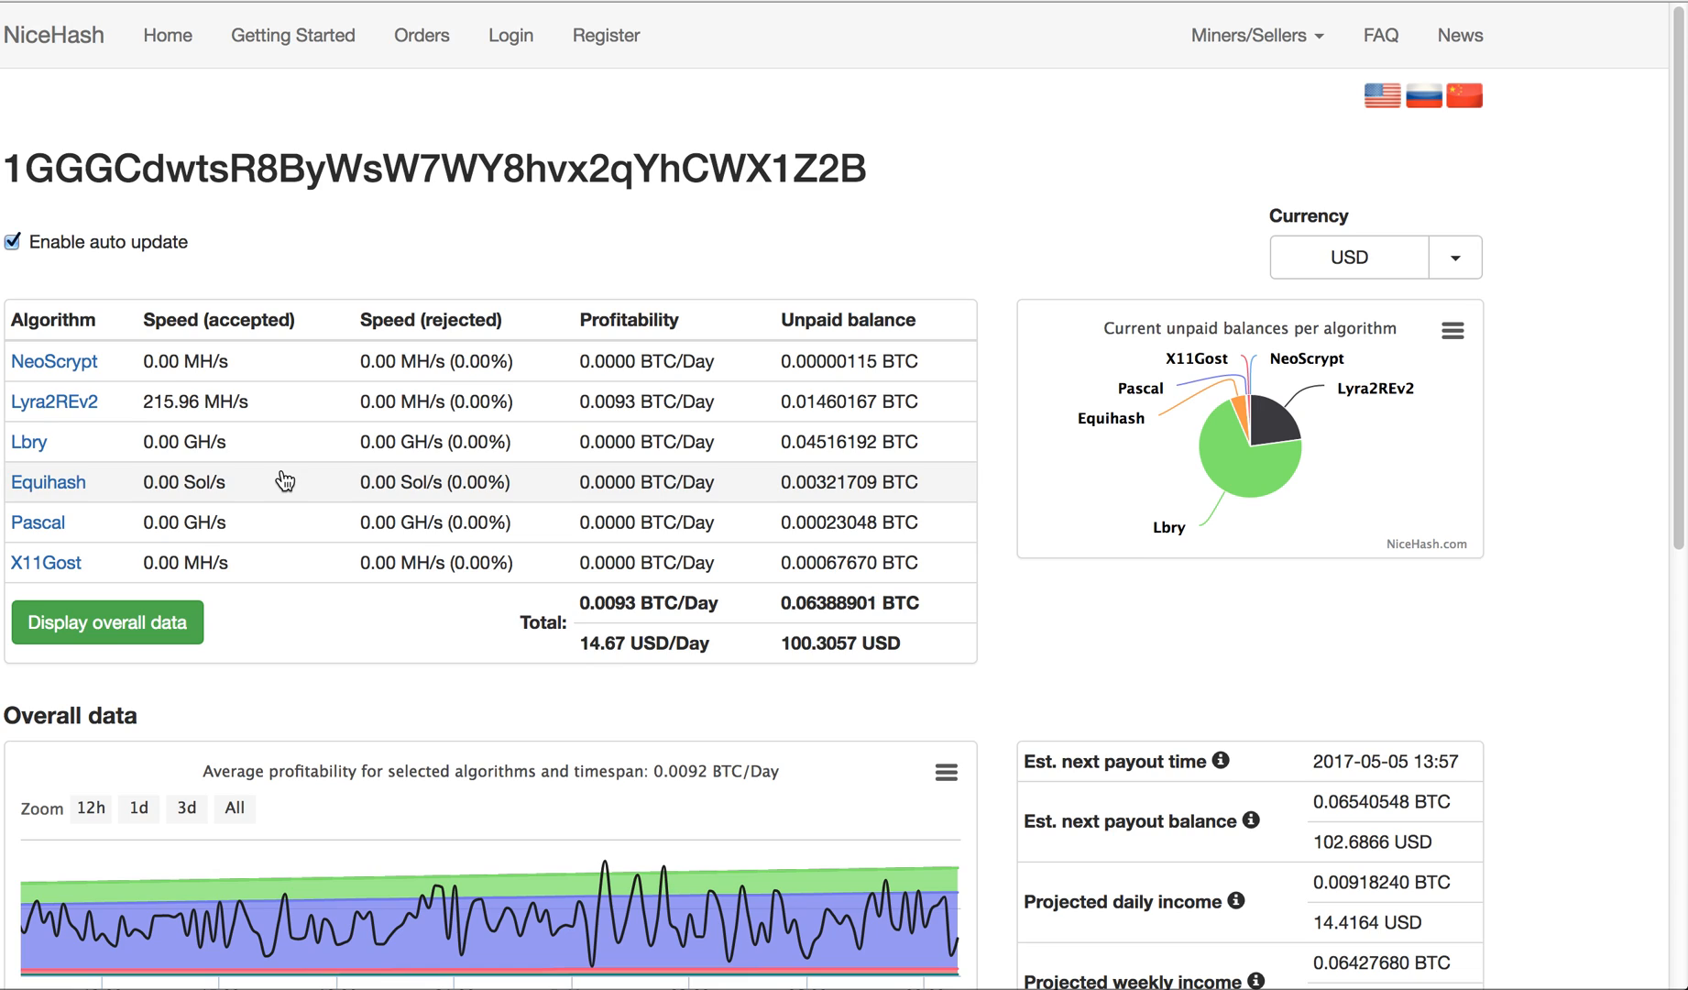
mouse_move(111, 440)
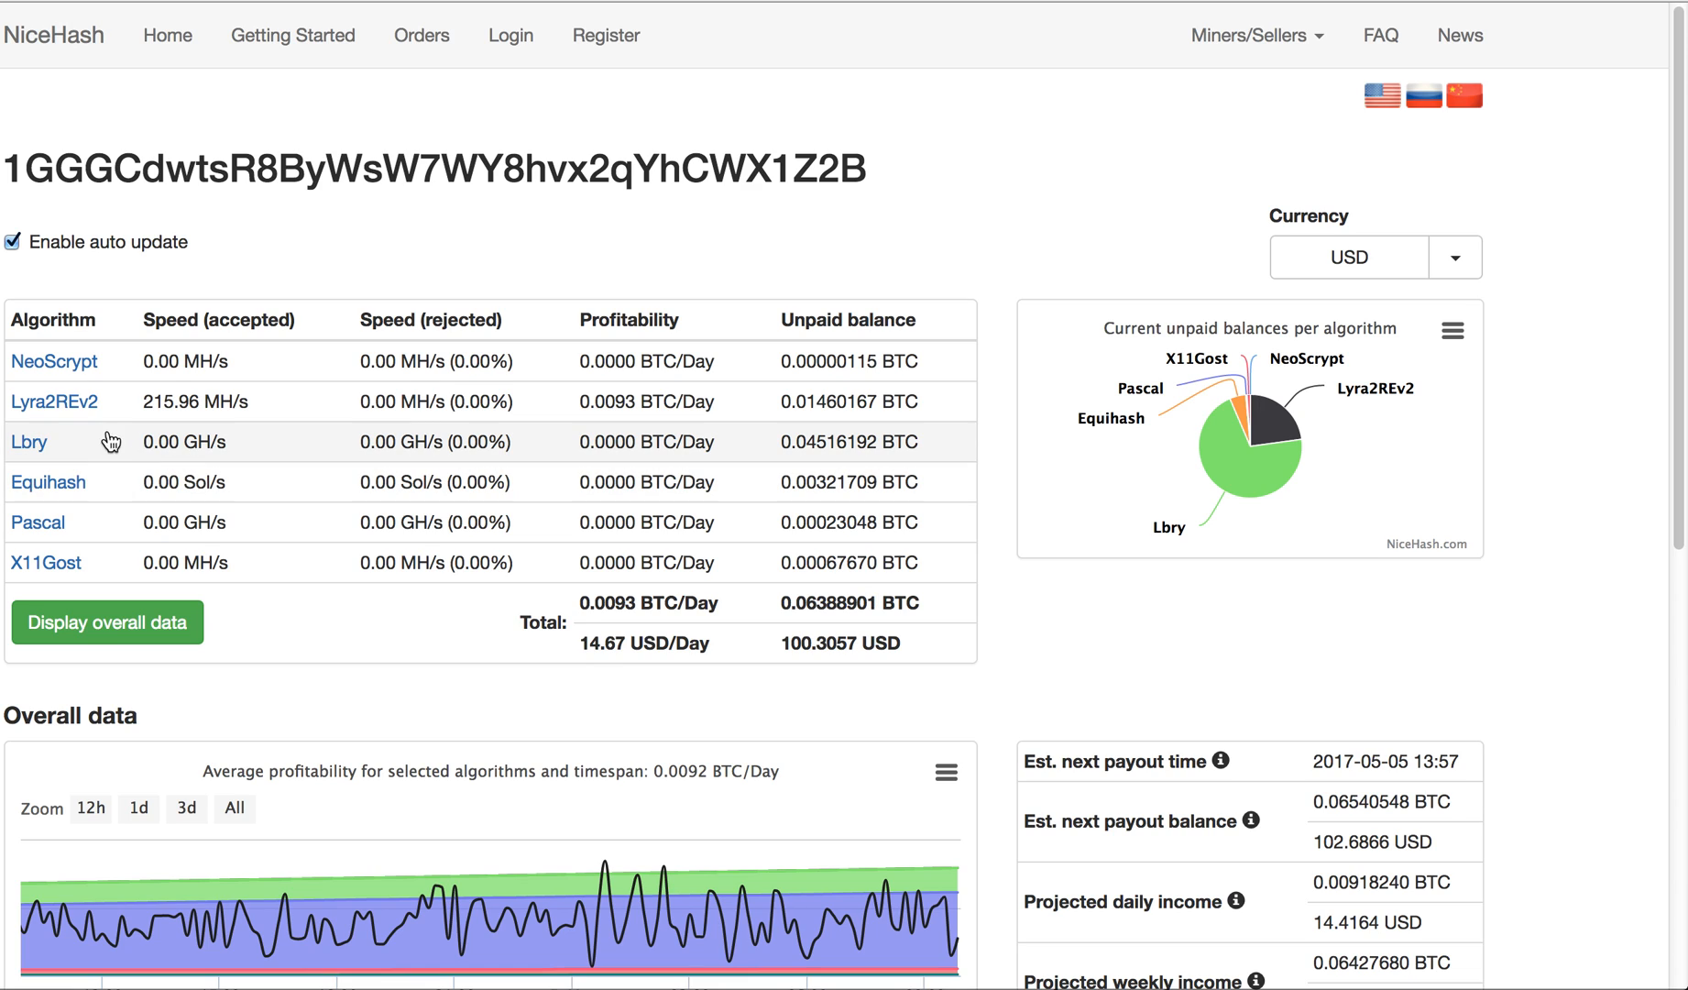
mouse_move(57, 442)
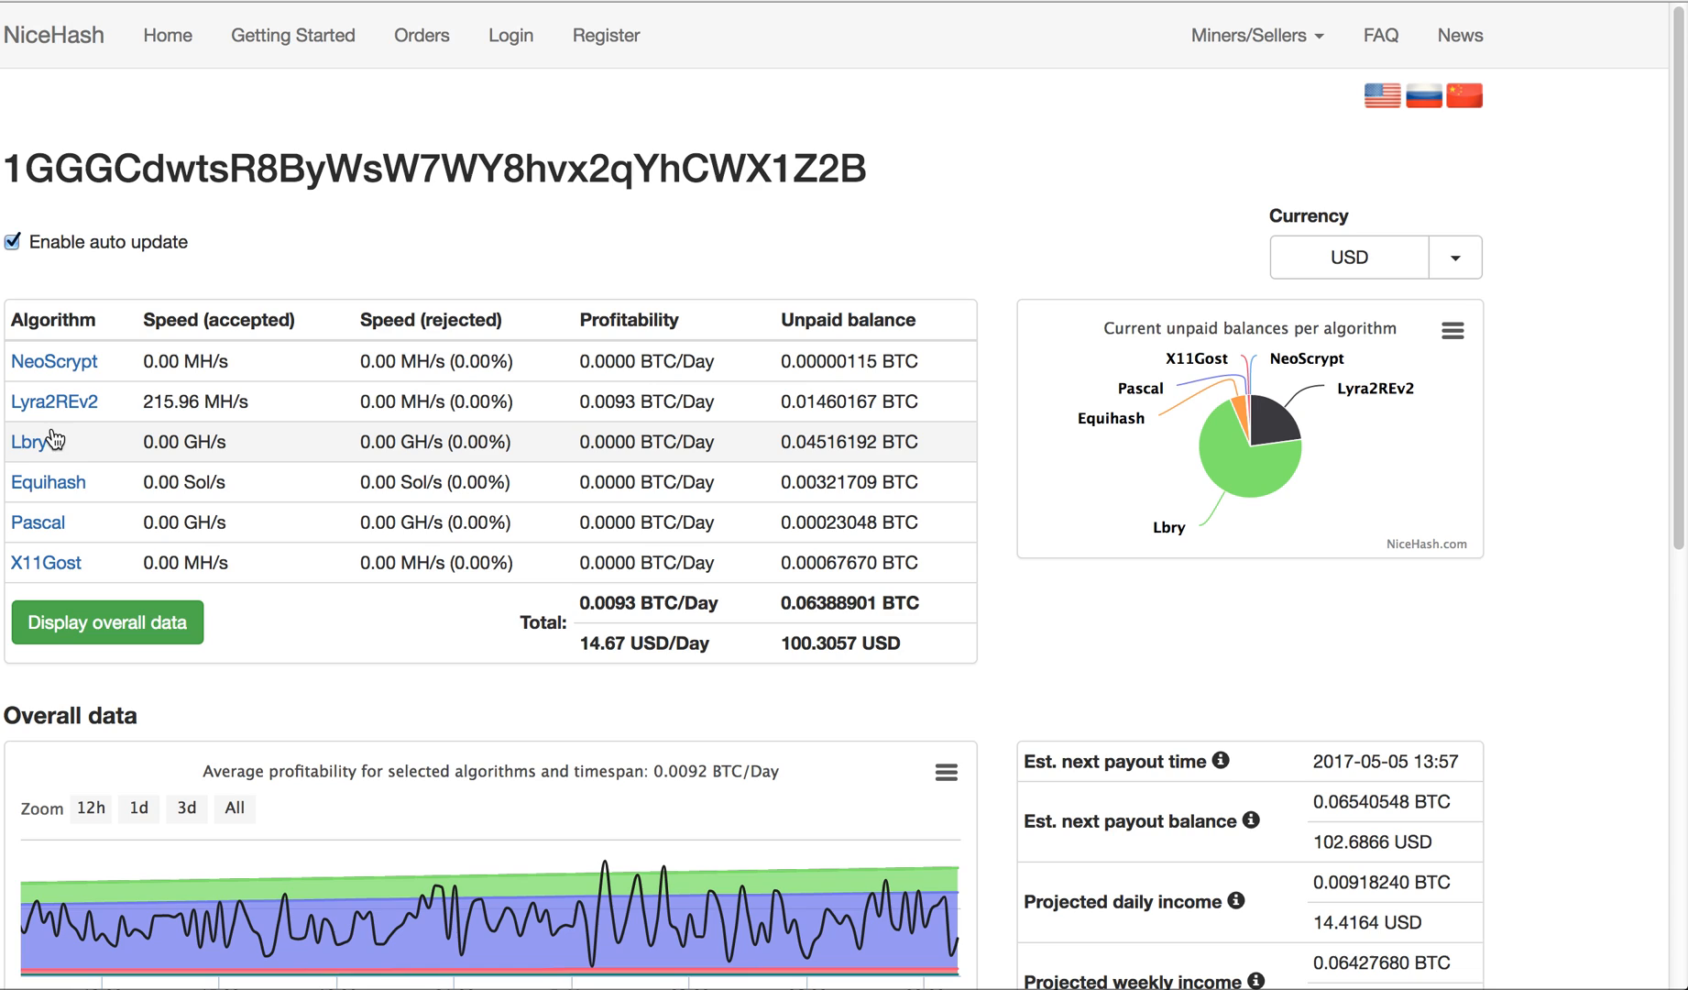
mouse_move(159, 482)
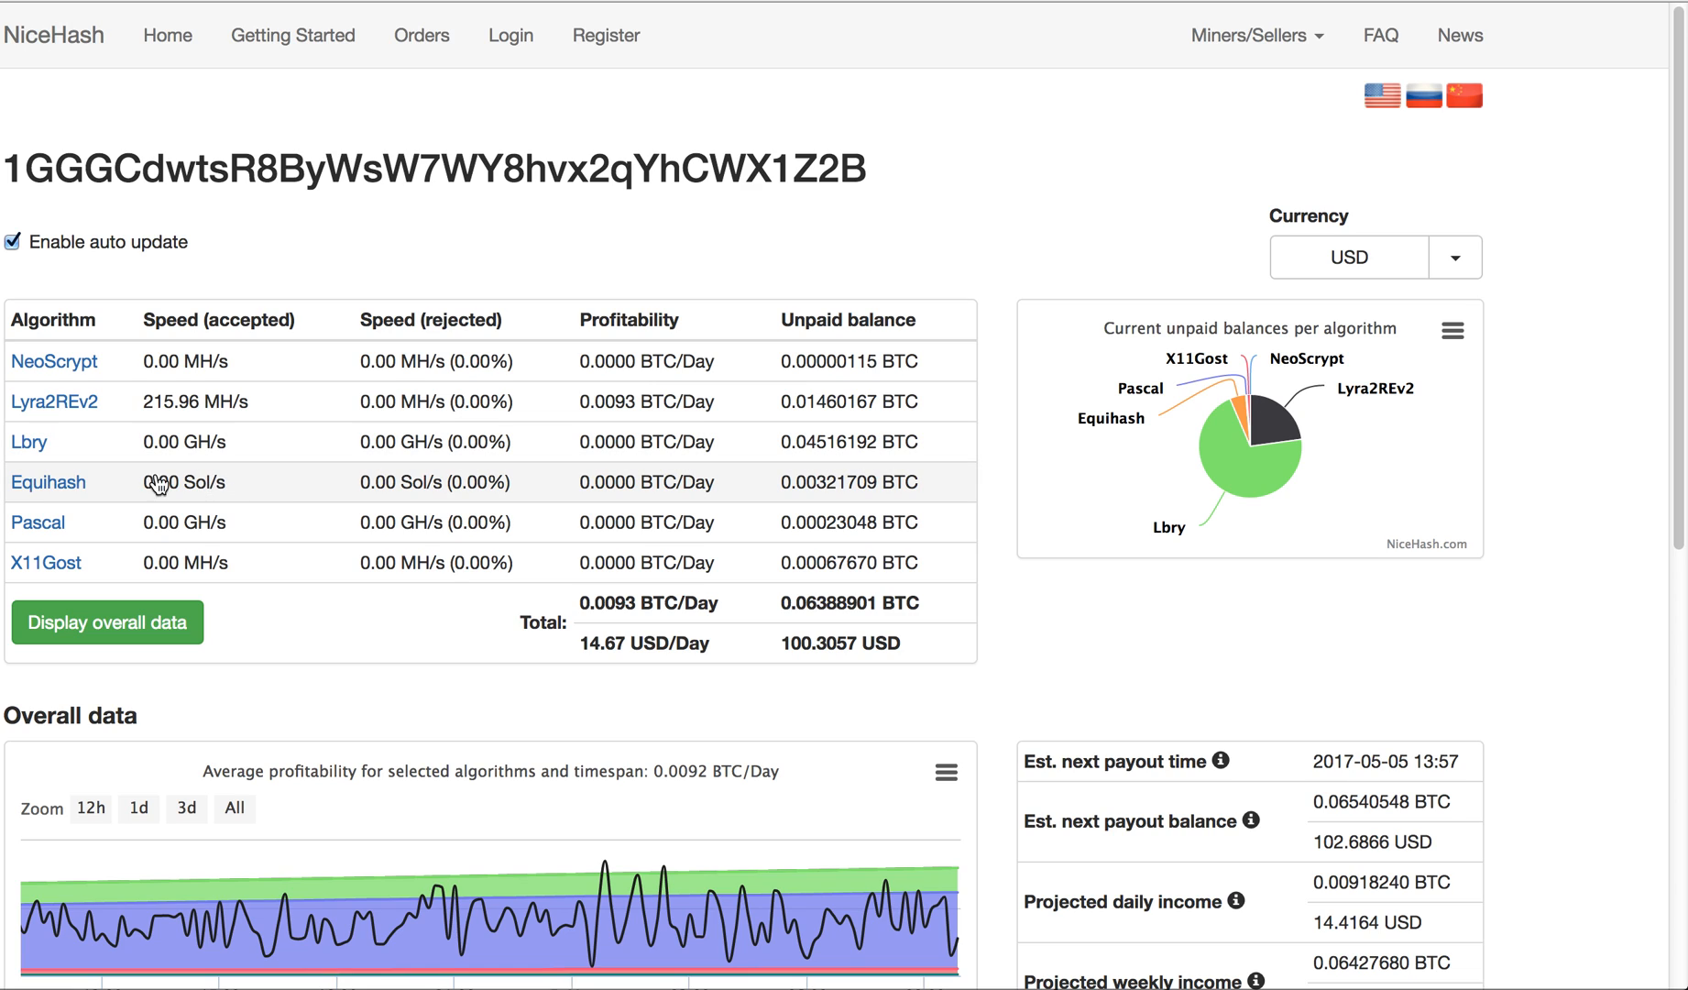
mouse_move(1246, 470)
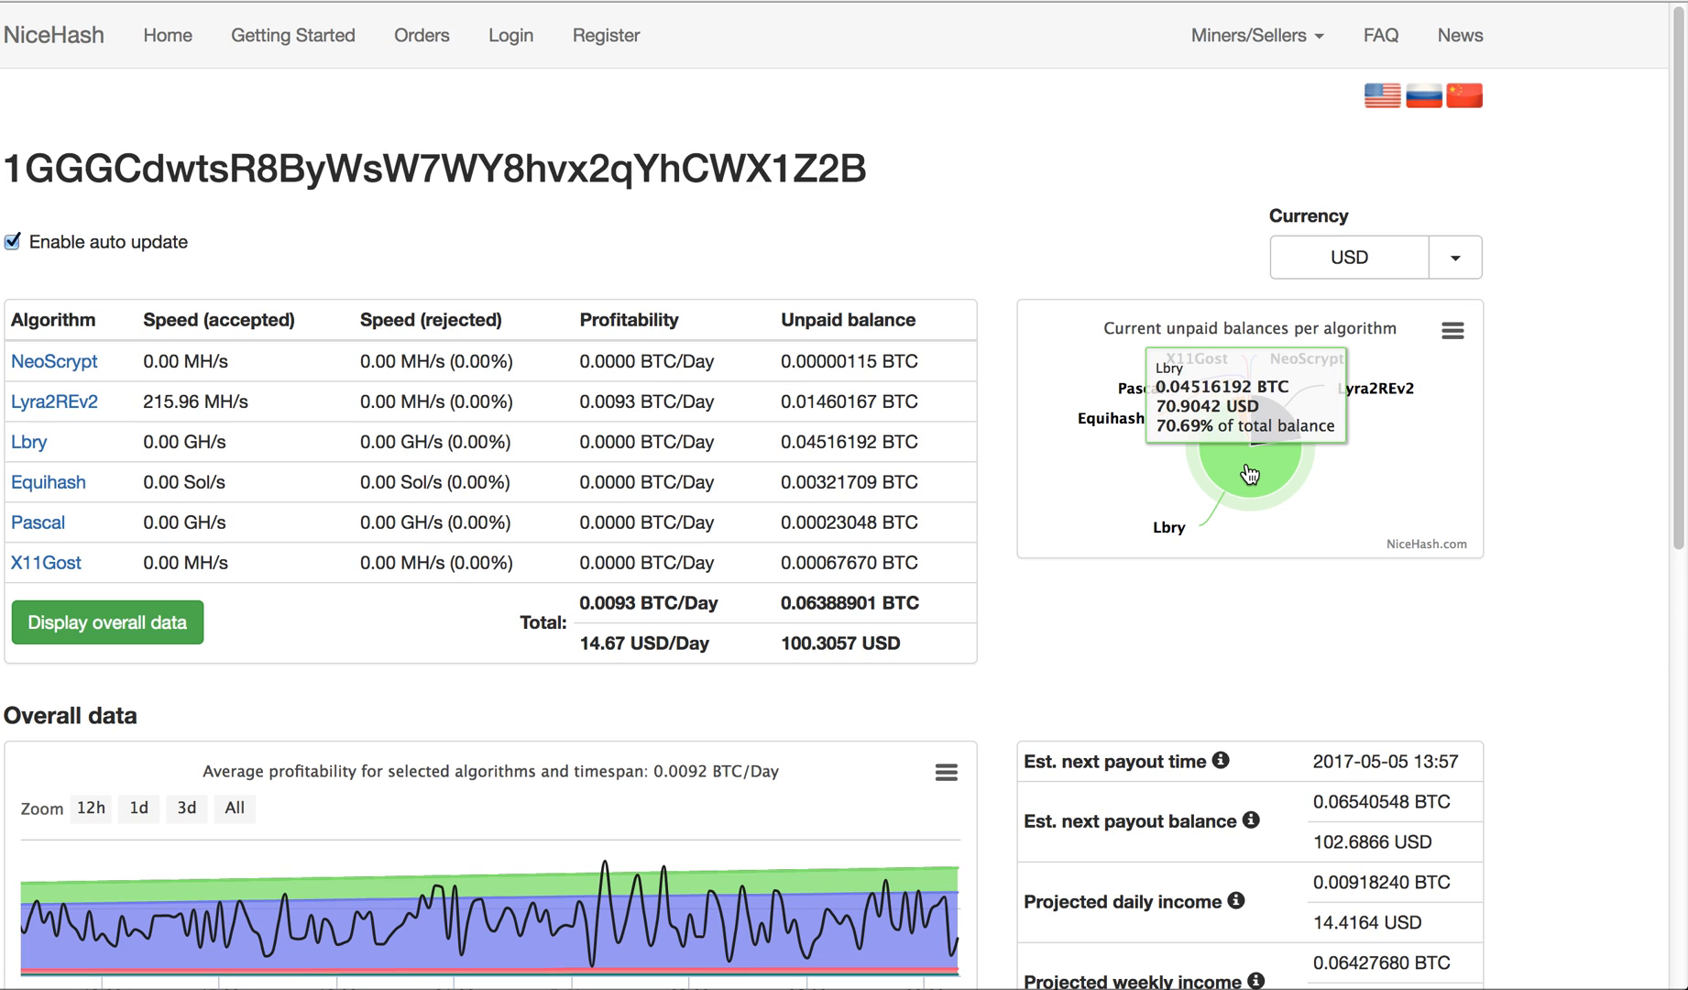
mouse_move(1247, 478)
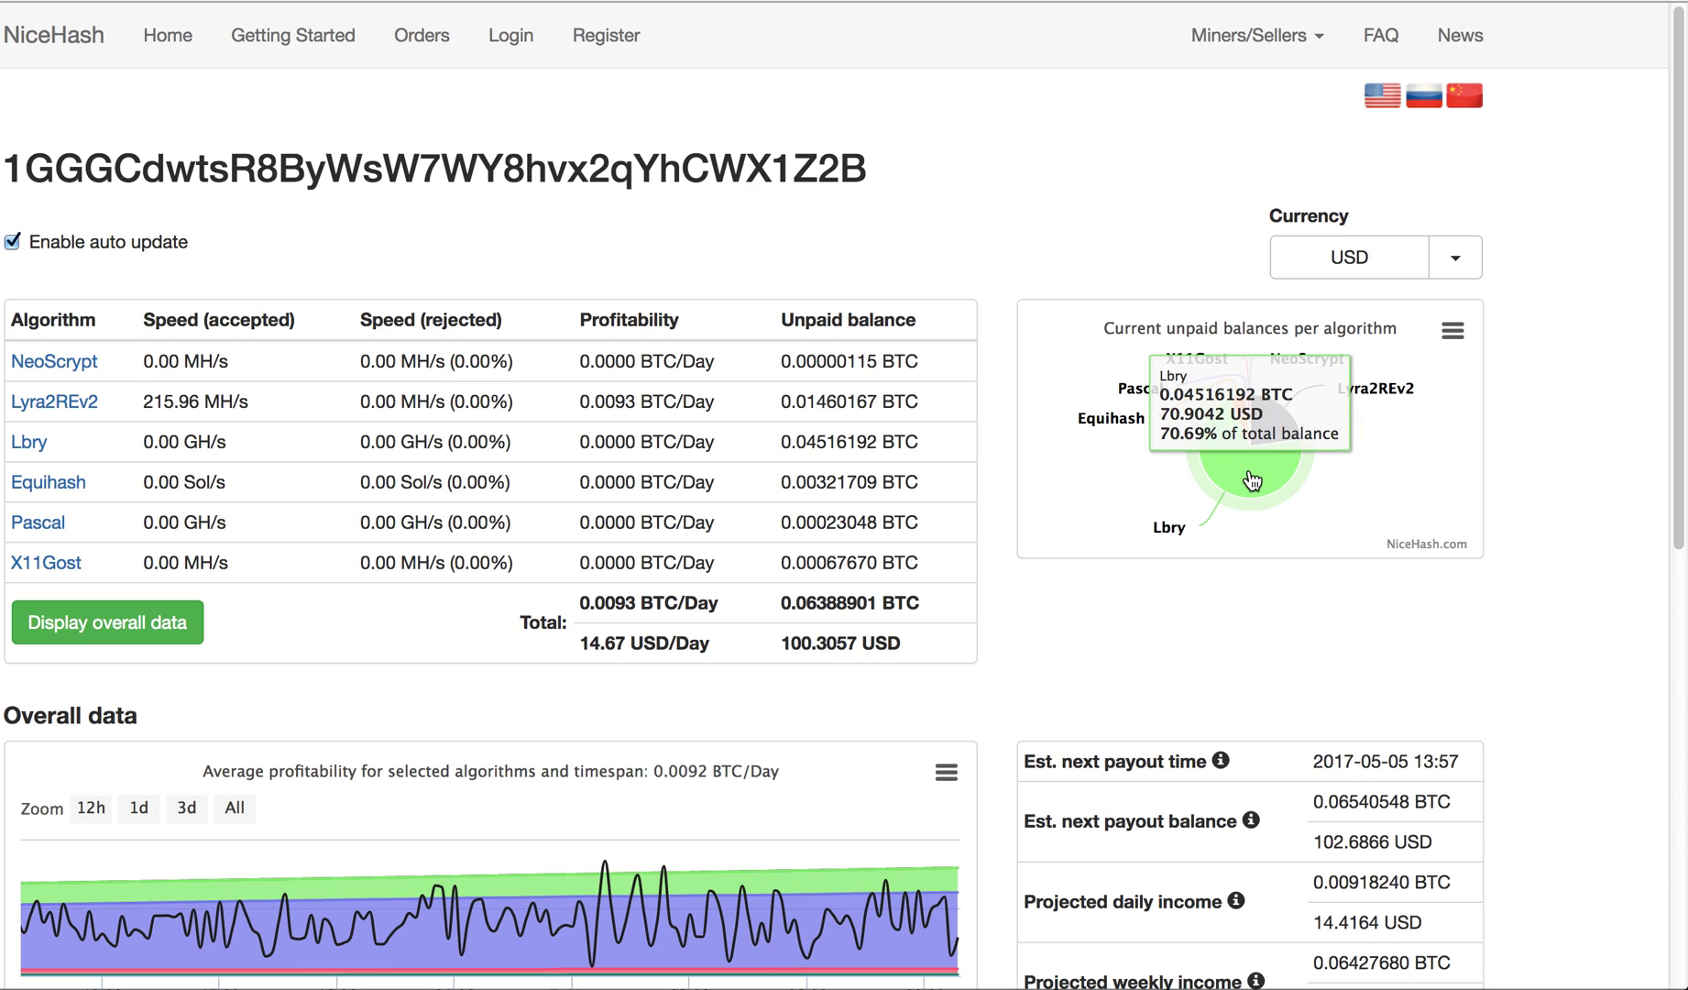
mouse_move(579, 643)
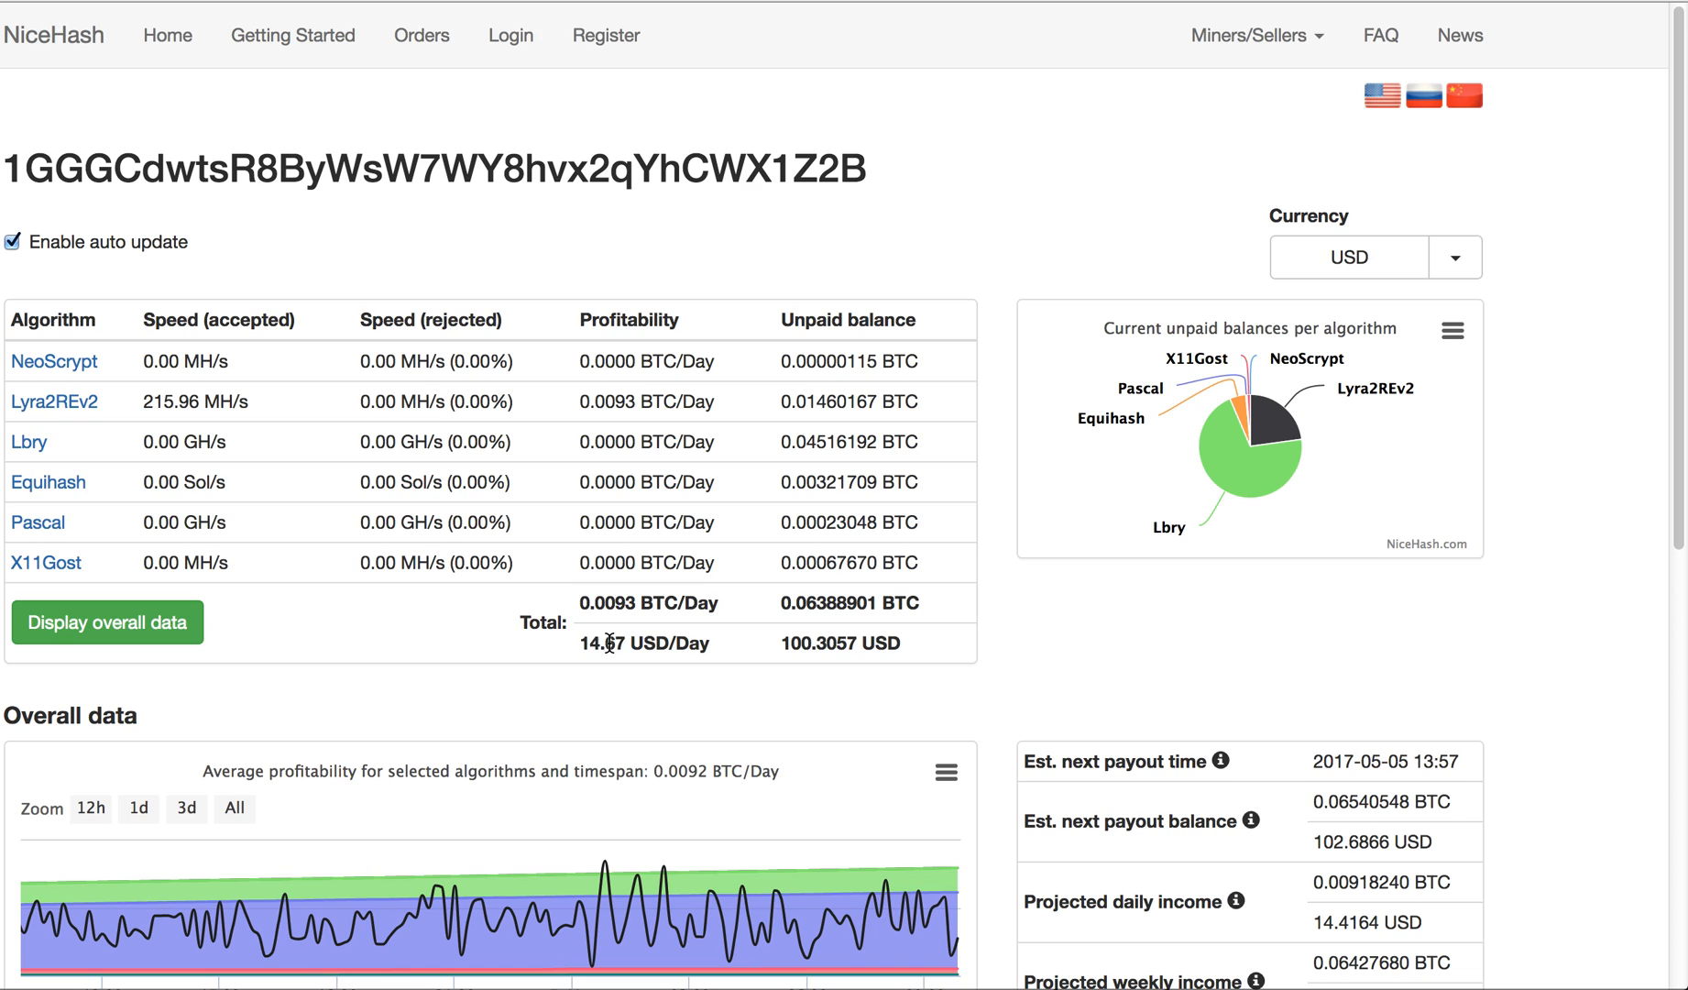
mouse_move(712, 651)
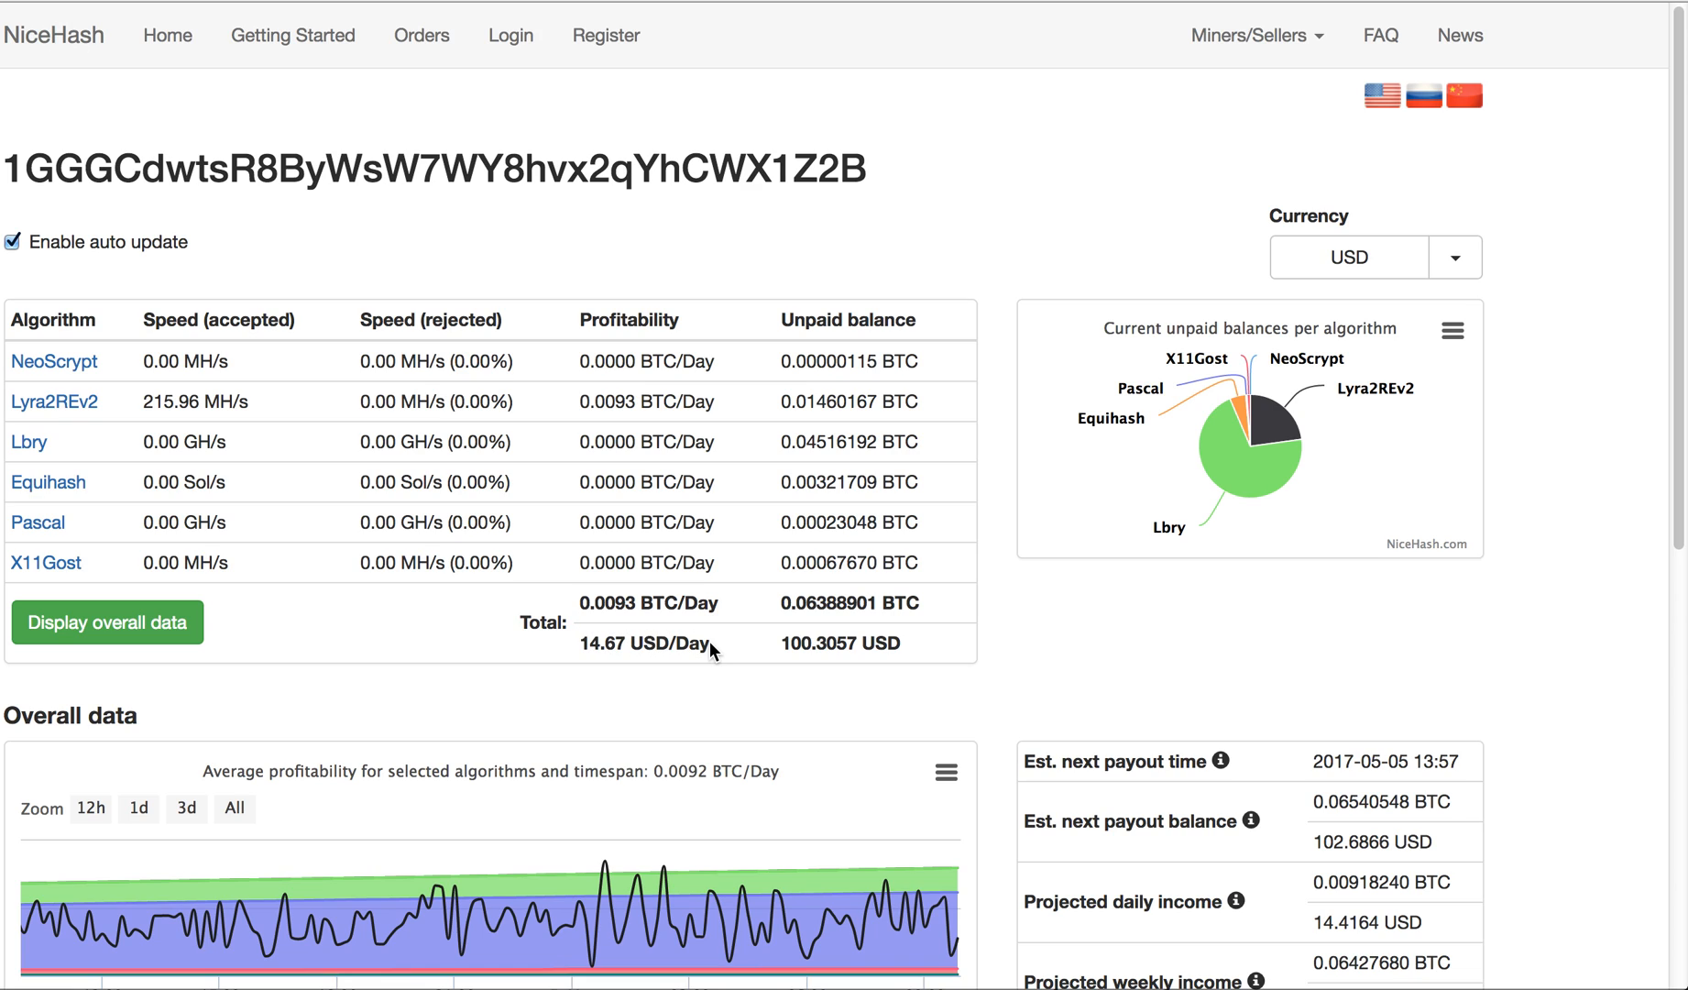
mouse_move(182, 415)
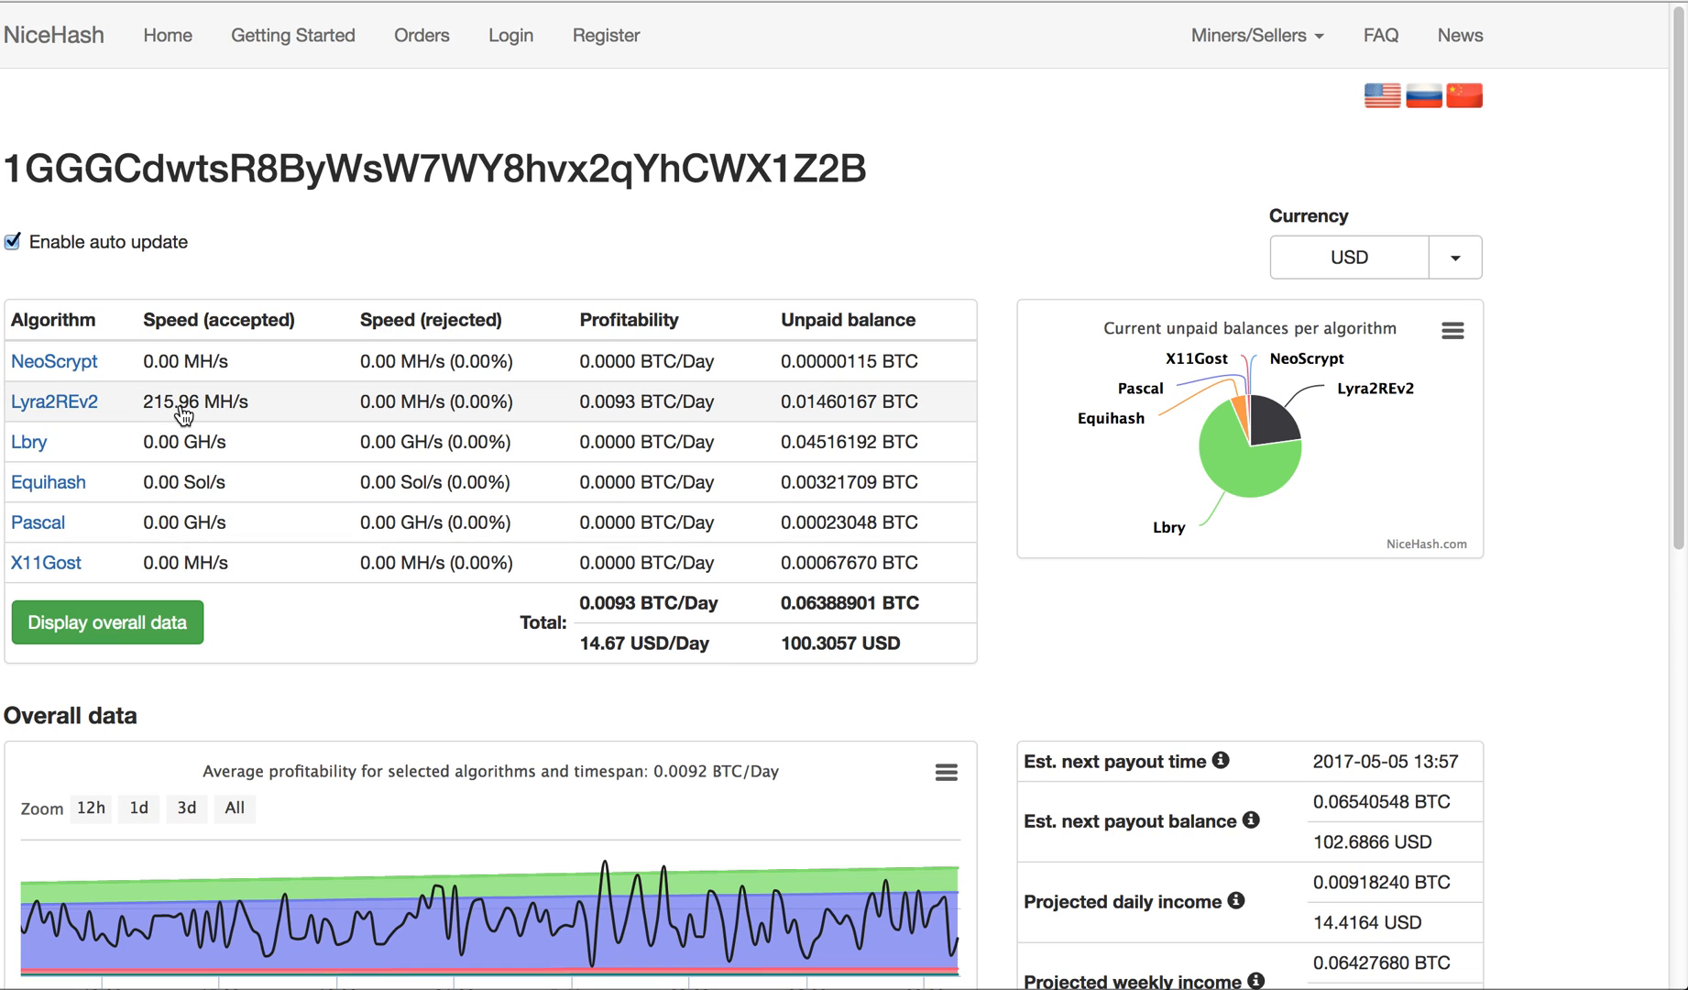